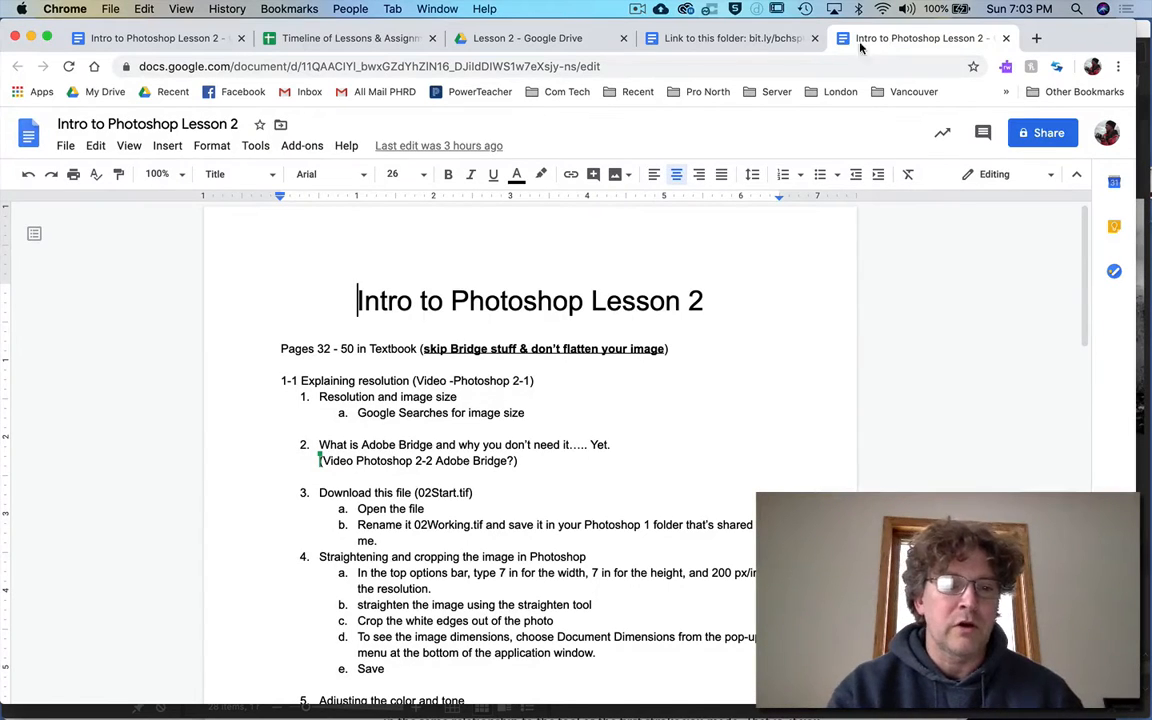
Highlight the 'Download this file (02Start.tif)' note and switch to the course Drive folder
triple_click(376, 492)
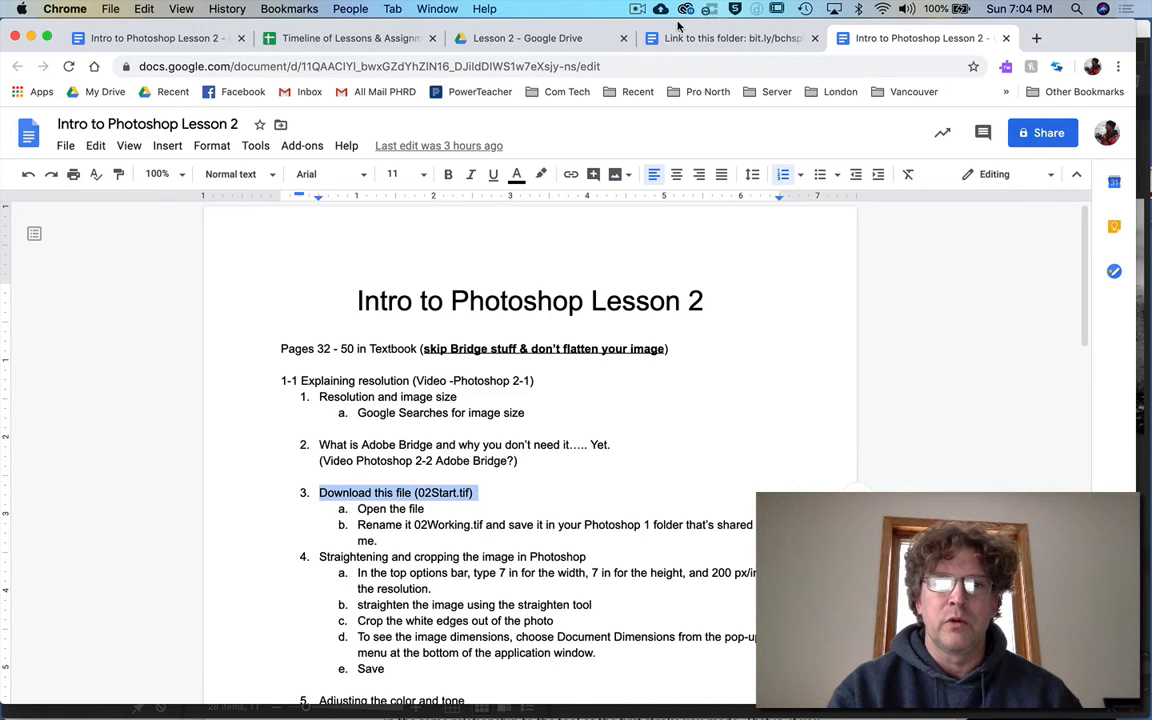
click(528, 38)
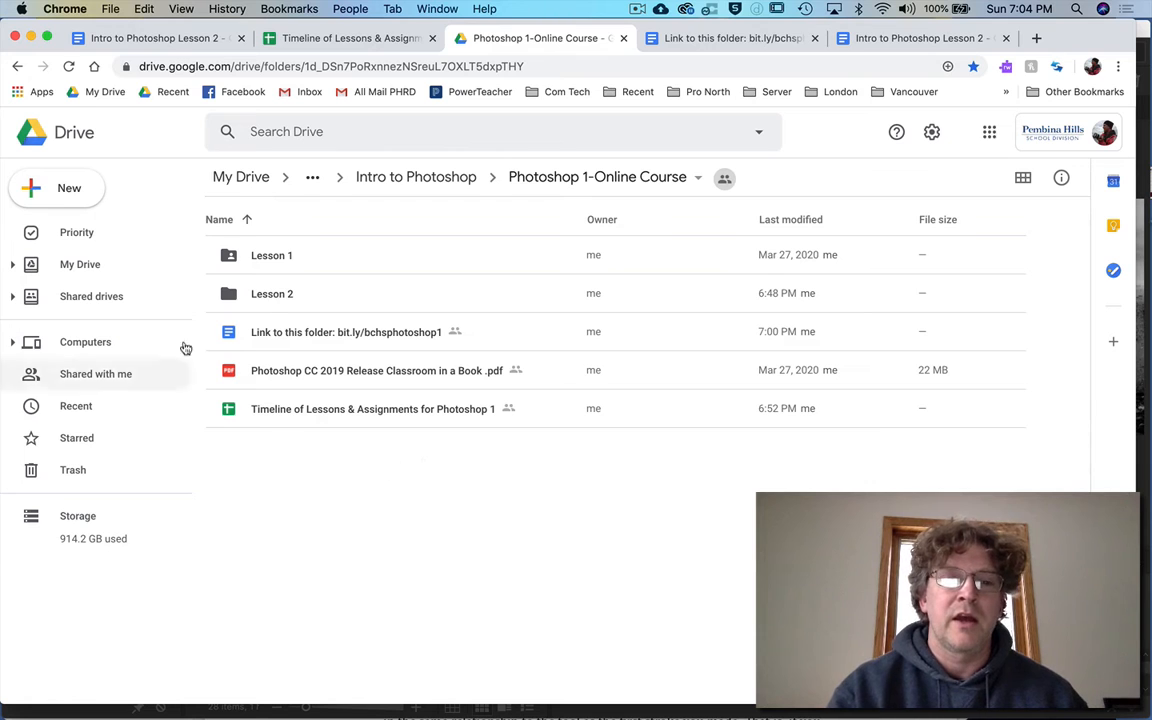
mouse_move(272, 292)
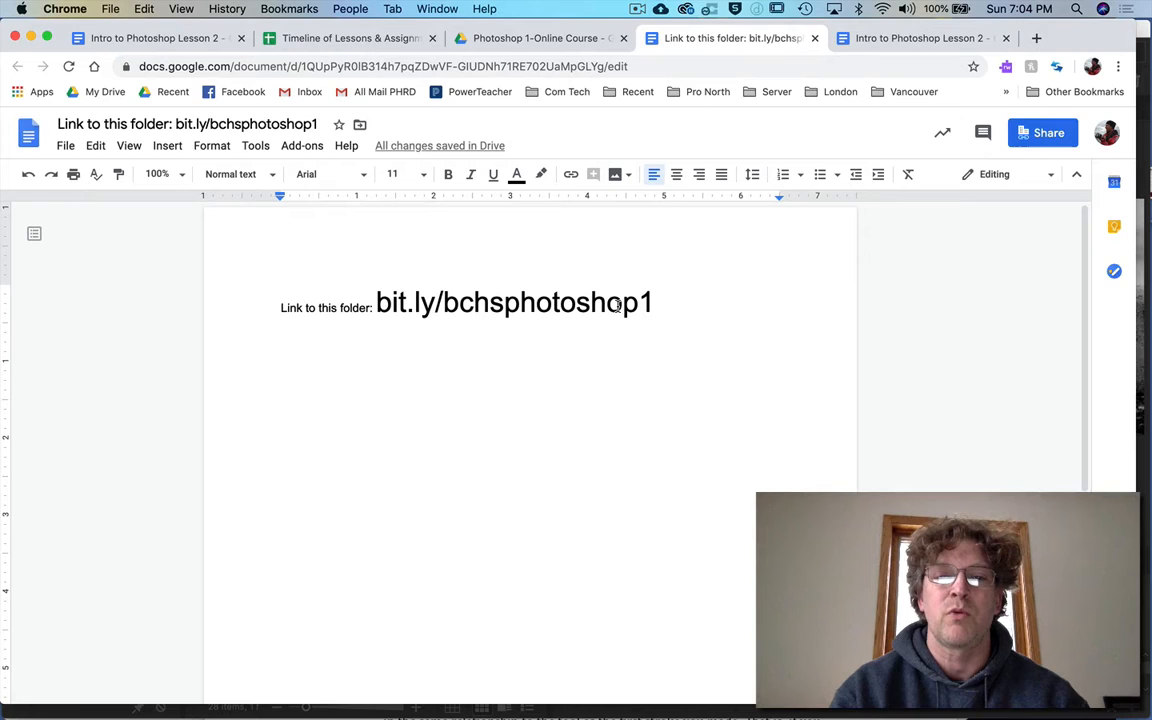
In the Lesson 2 folder, select 02Start.tif and bring up its actions to download it
click(536, 38)
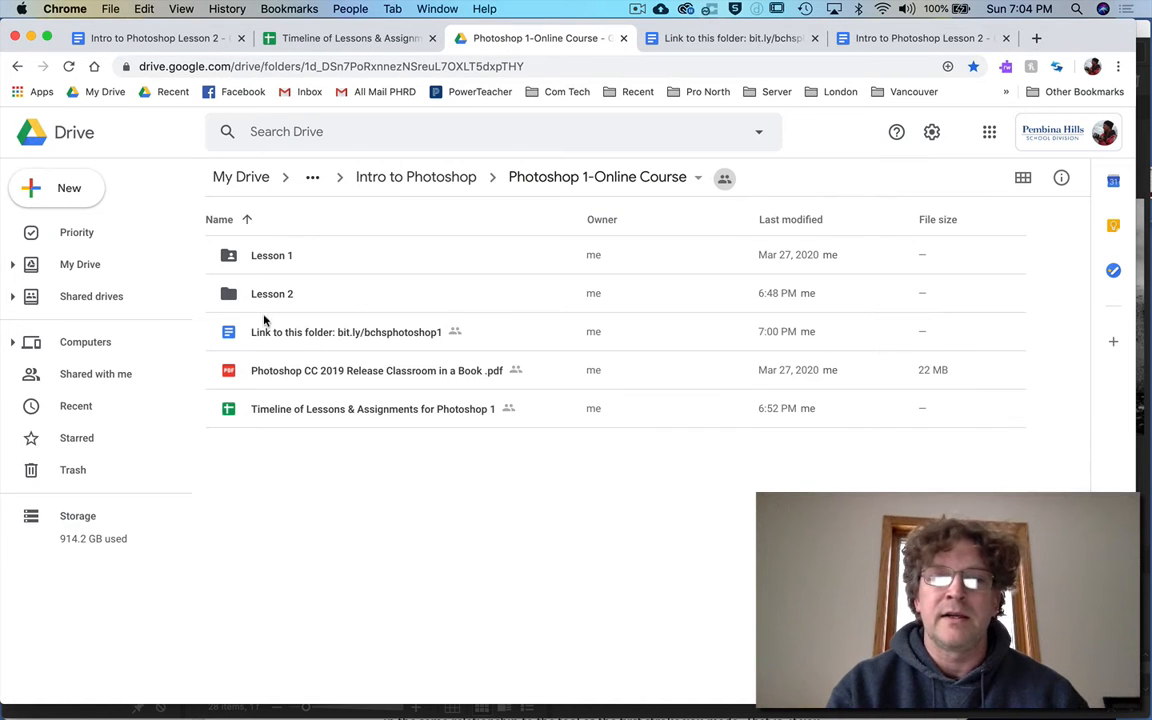
double_click(272, 292)
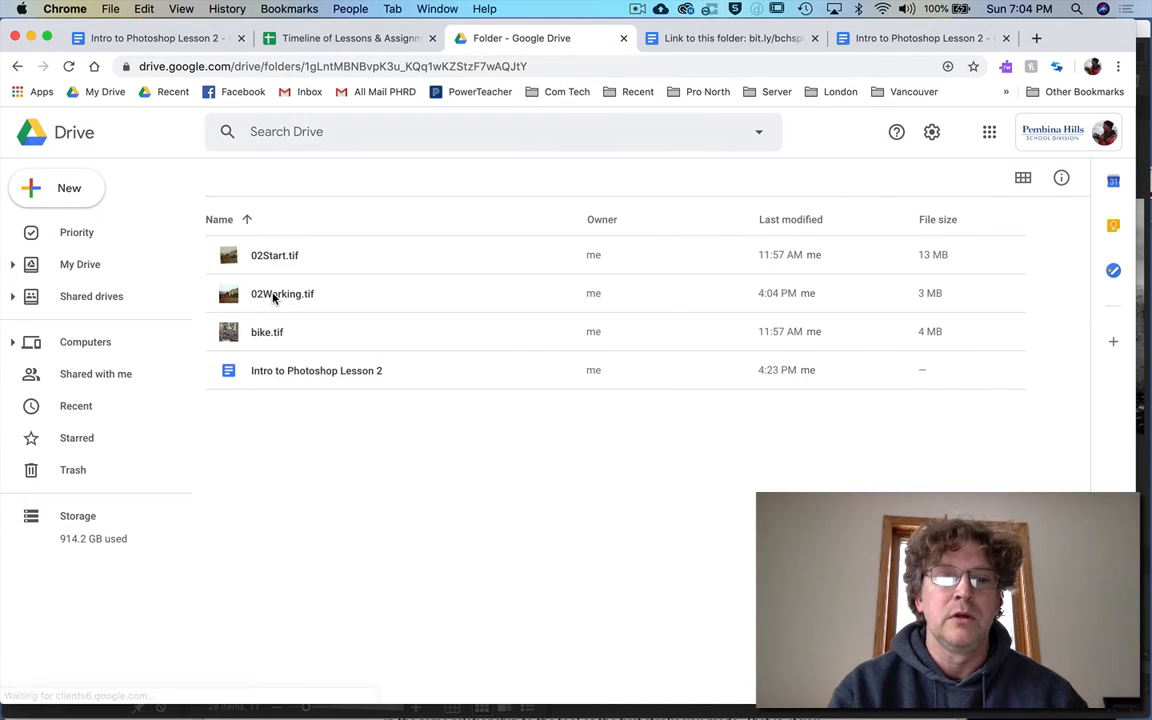
click(274, 256)
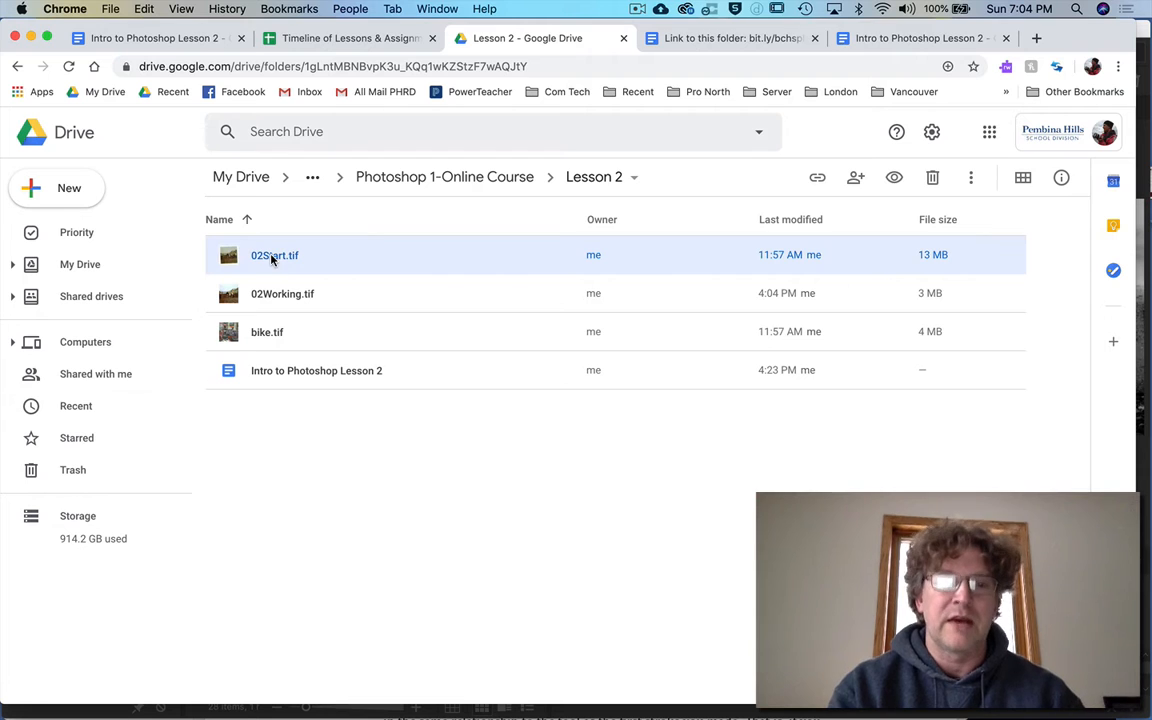
right_click(272, 256)
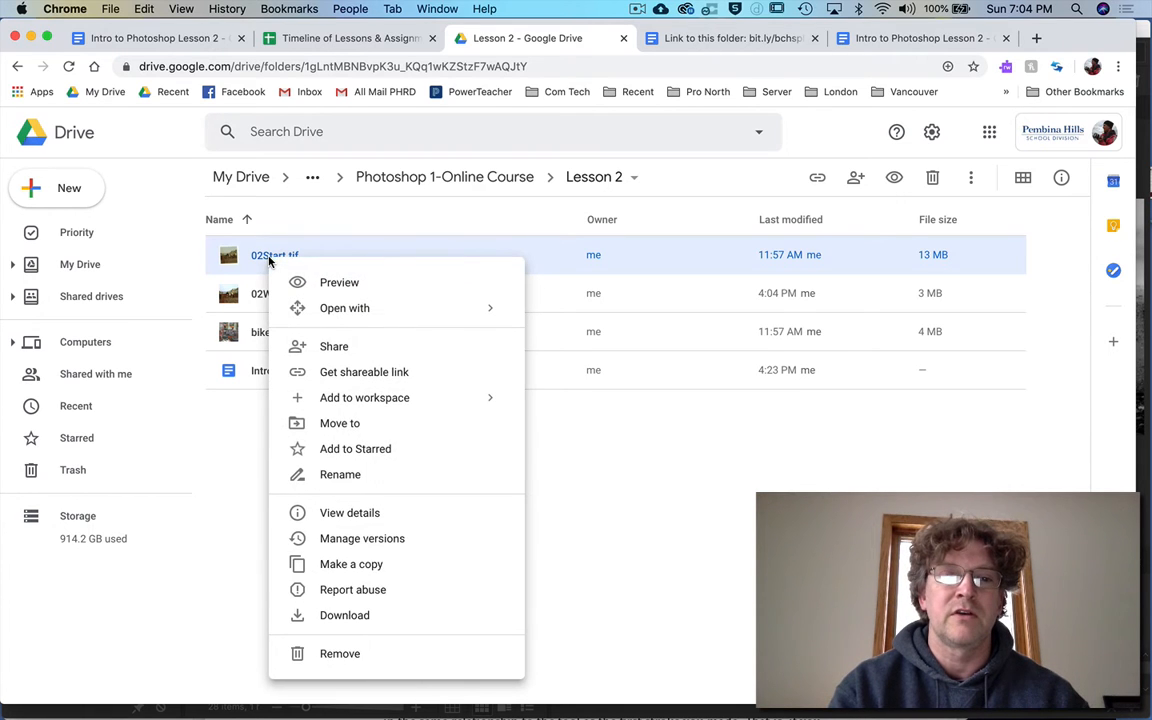
mouse_move(576, 584)
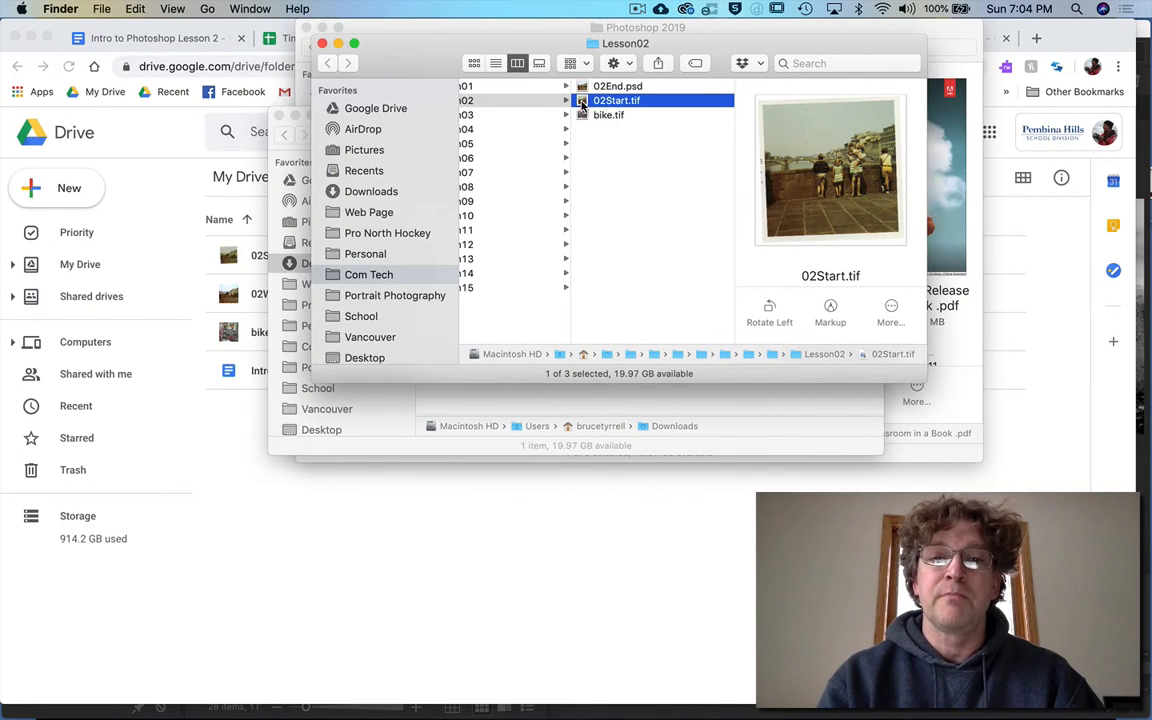
Open the downloaded 02Start.tif from Finder in Photoshop CC 2019
double_click(626, 100)
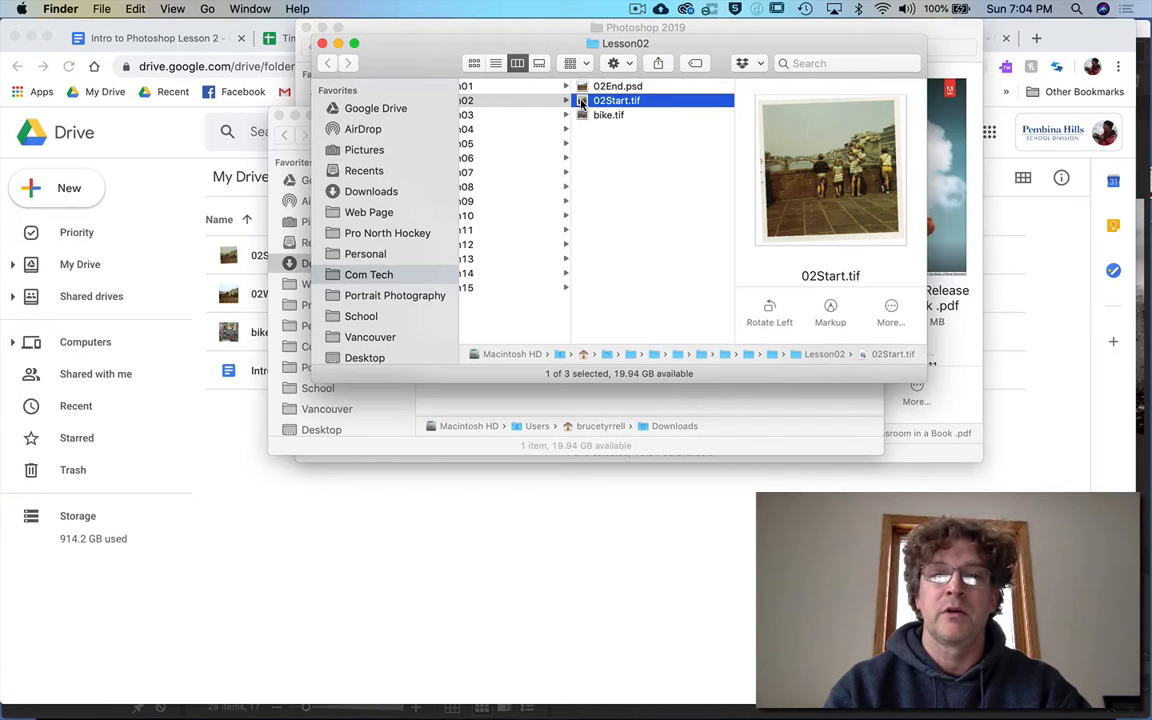
right_click(620, 100)
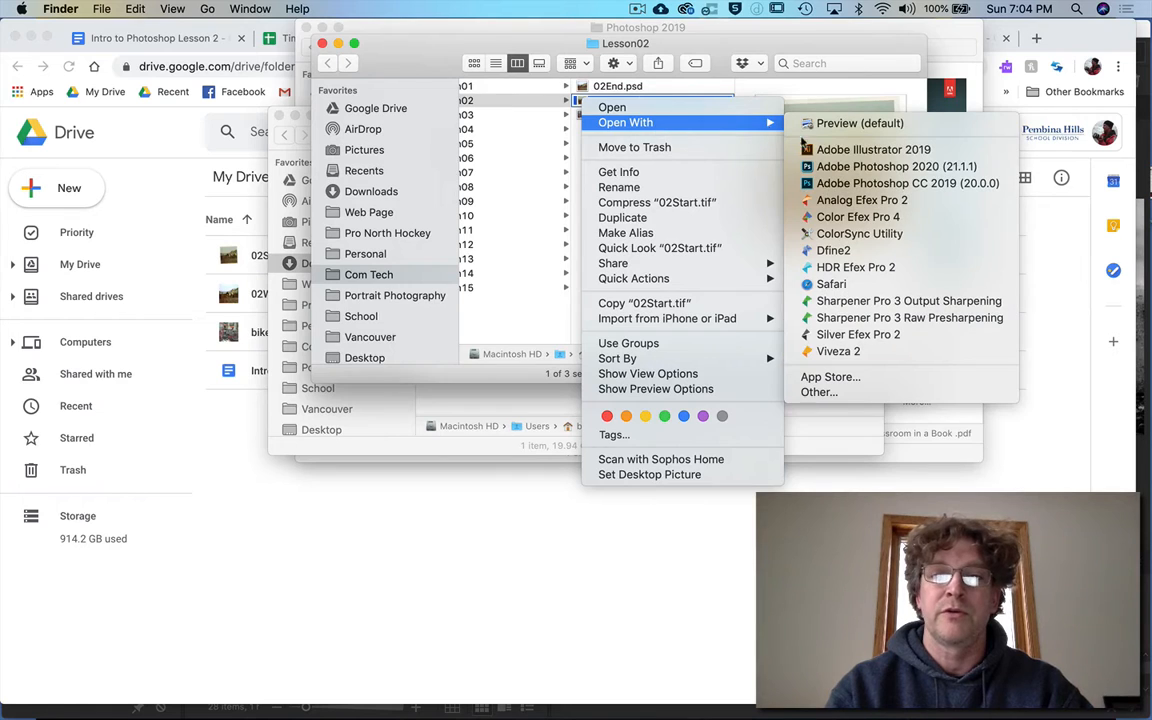
mouse_move(896, 166)
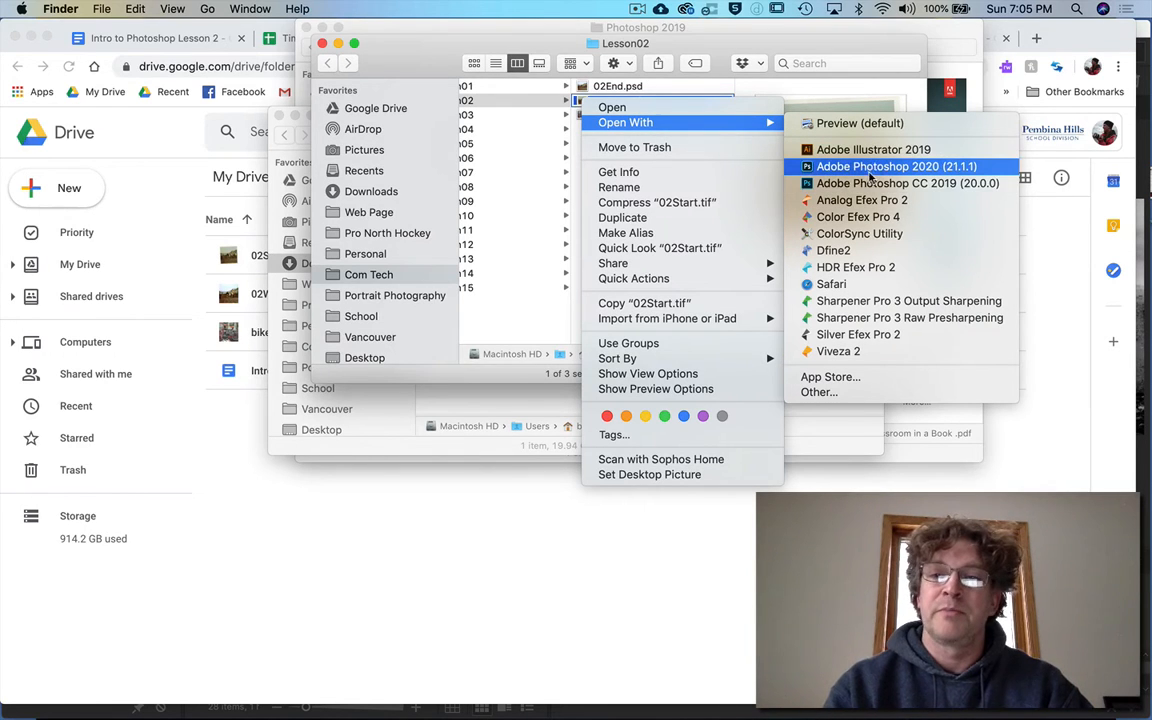
mouse_move(896, 148)
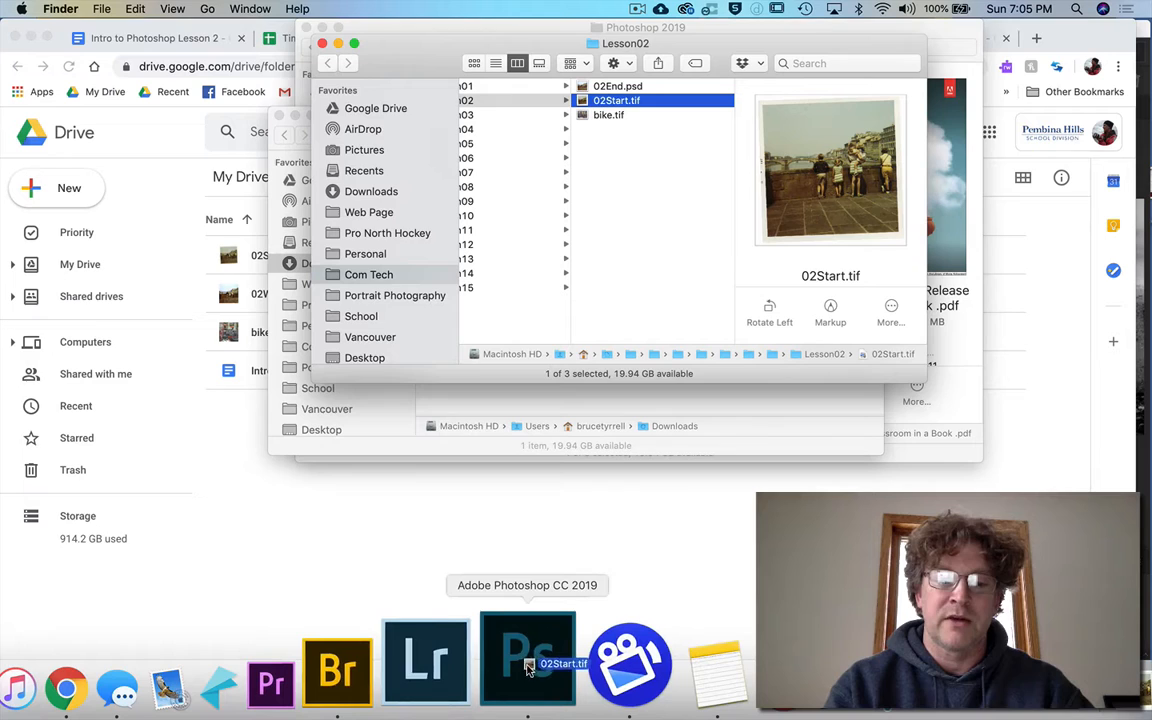
click(528, 656)
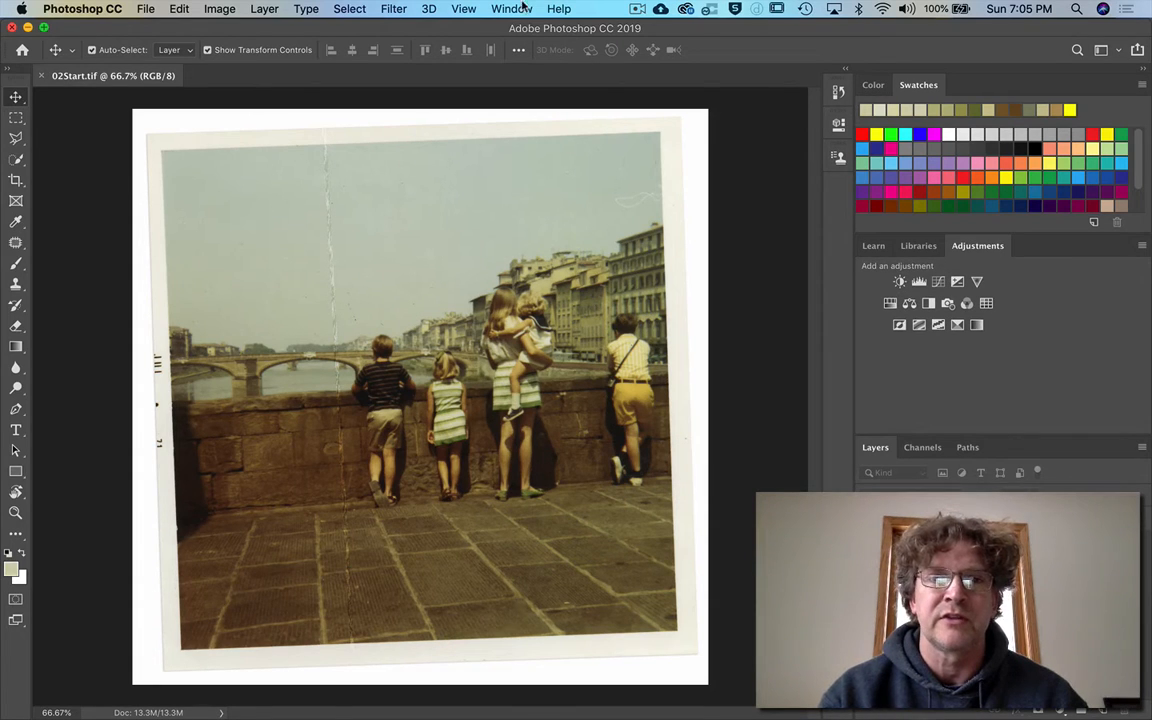
Reset the Essentials workspace to its default layout via Window > Workspace
click(504, 8)
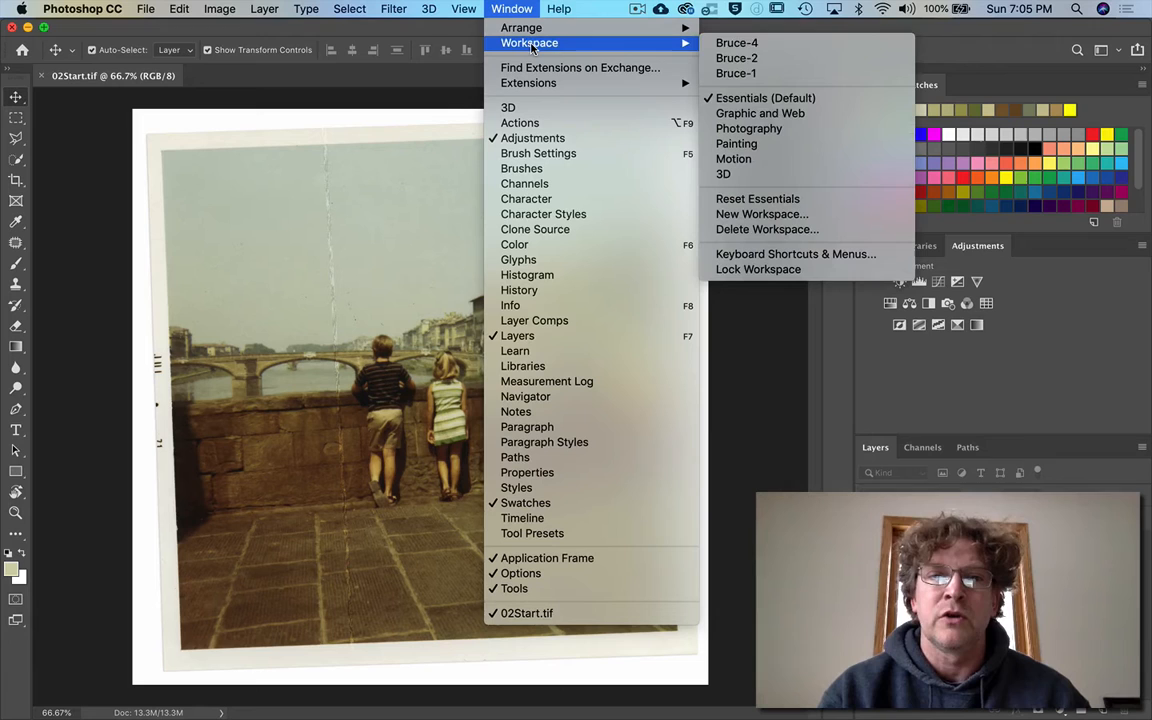
mouse_move(760, 112)
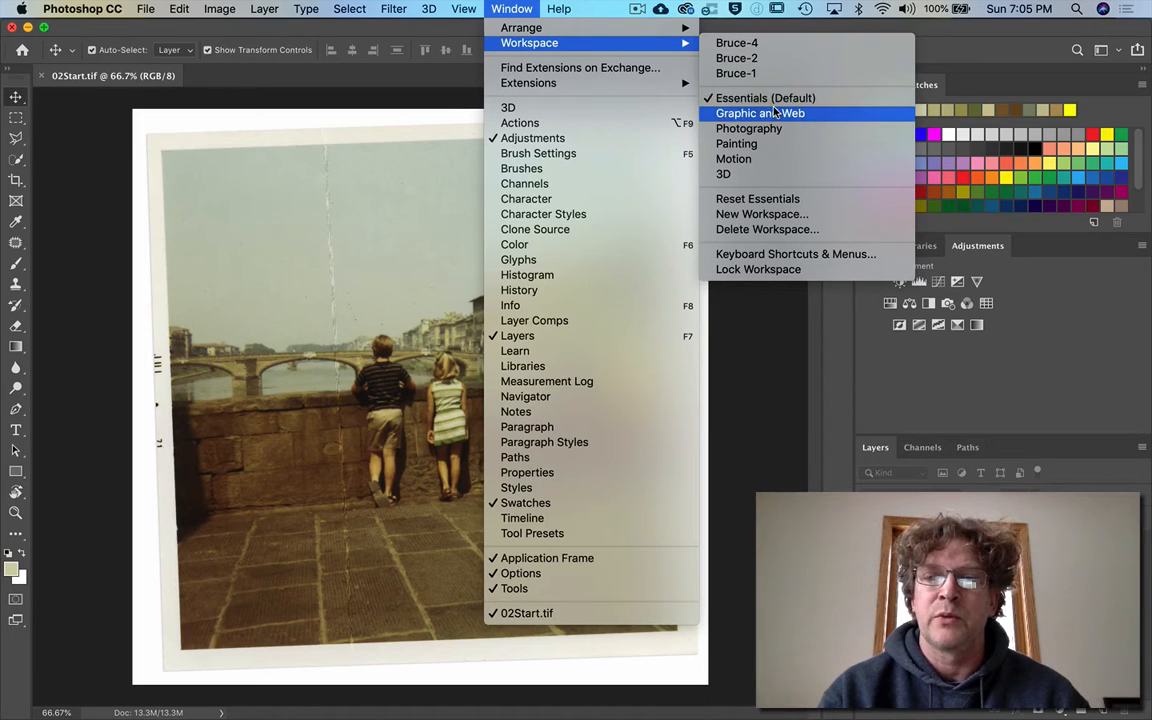
mouse_move(758, 198)
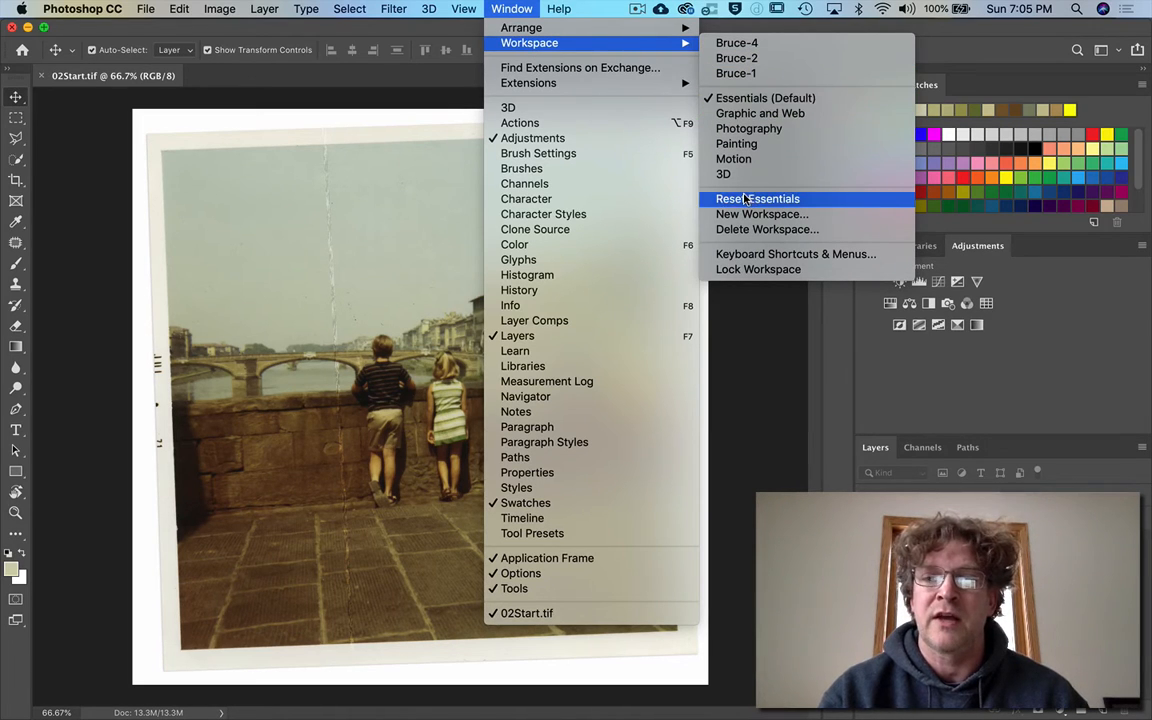
click(758, 198)
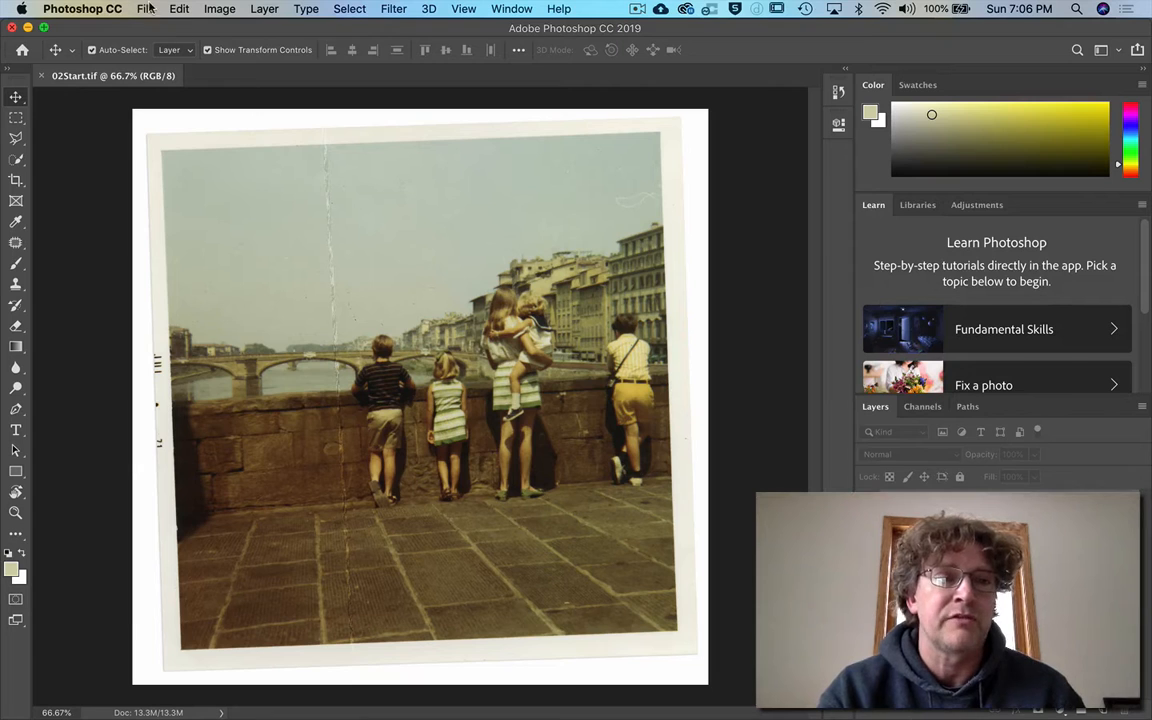
Save the photo as 02working.tif in TIFF format in the Photoshop 1 folder, accepting the TIFF options
click(156, 8)
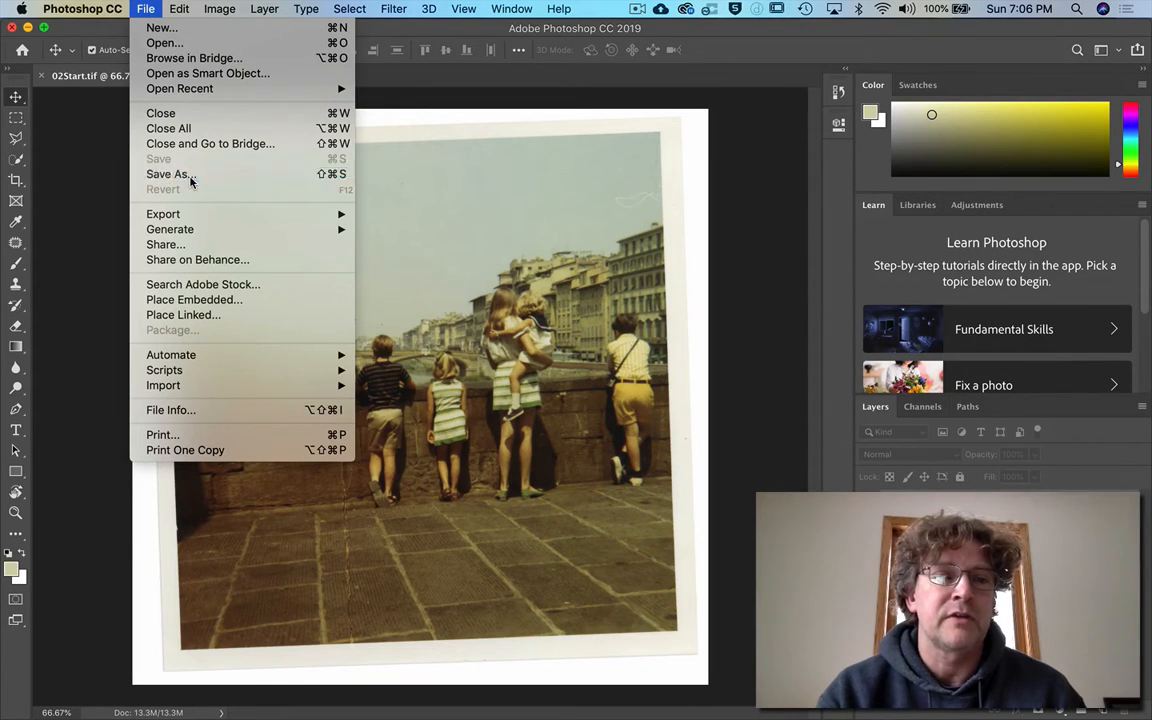
click(168, 174)
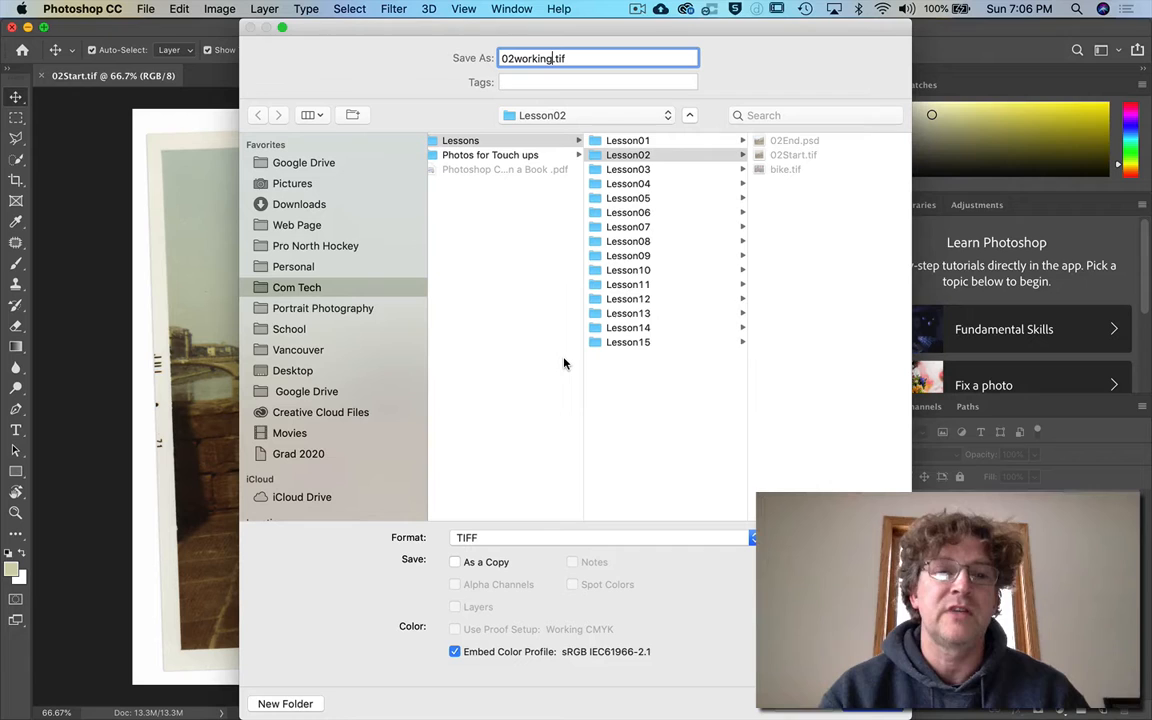
mouse_move(342, 376)
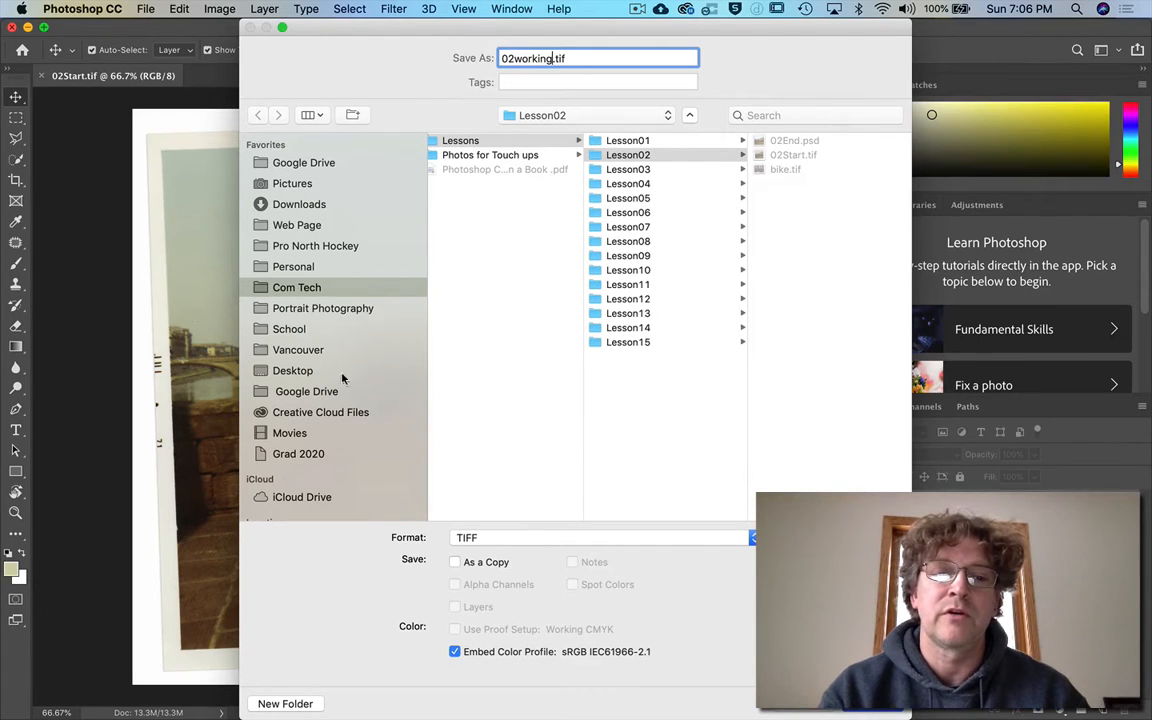
click(296, 288)
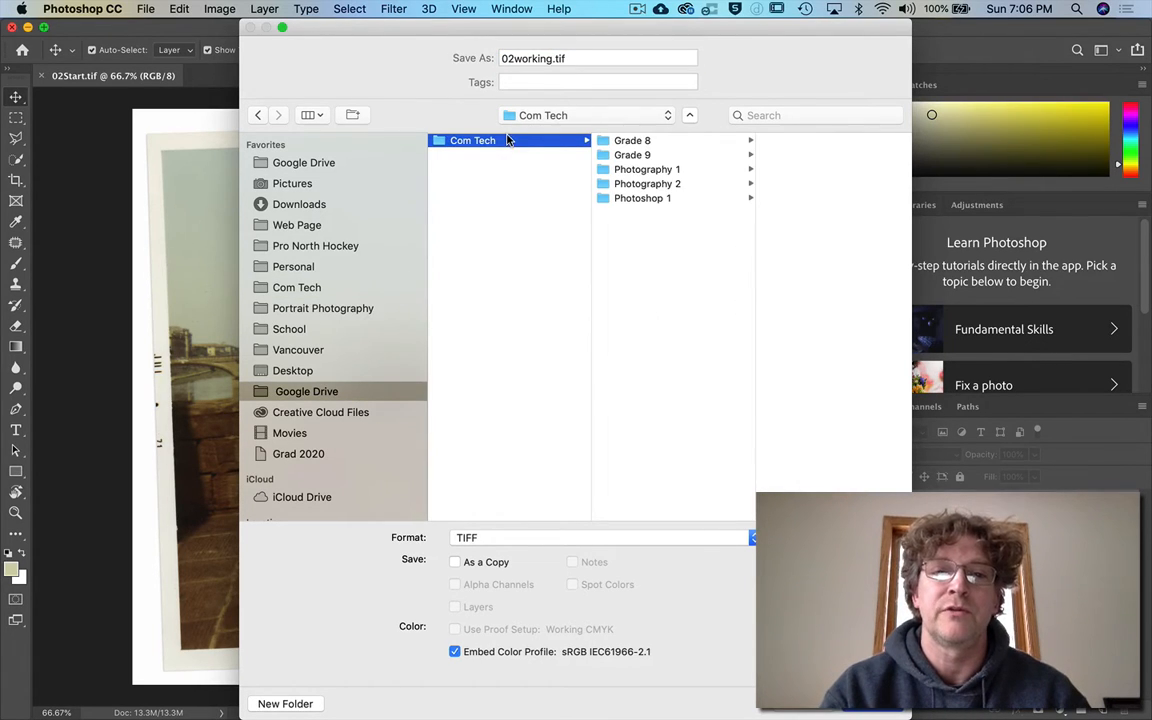
click(640, 198)
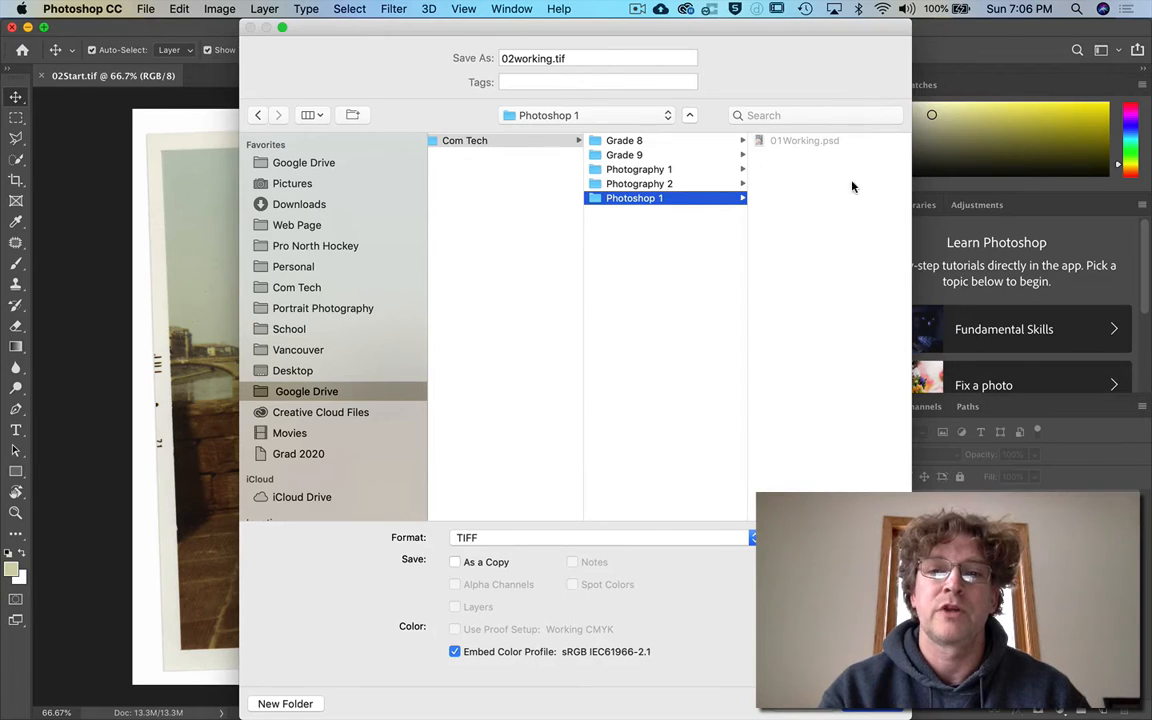
mouse_move(828, 190)
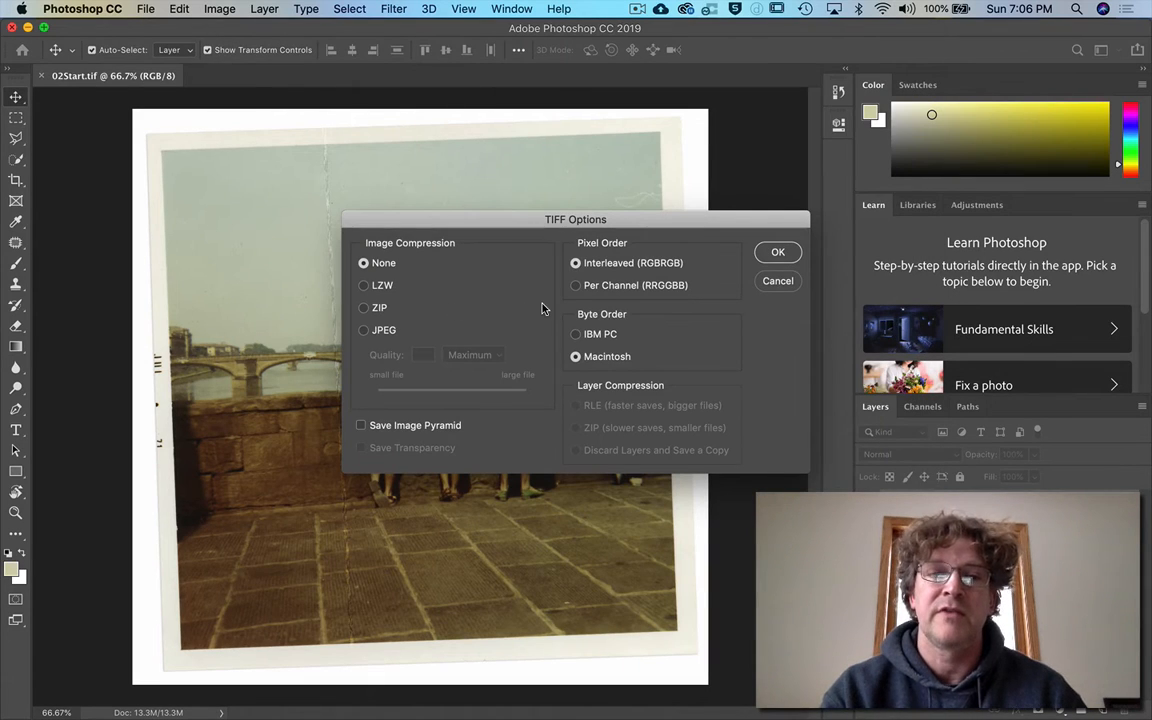
mouse_move(418, 236)
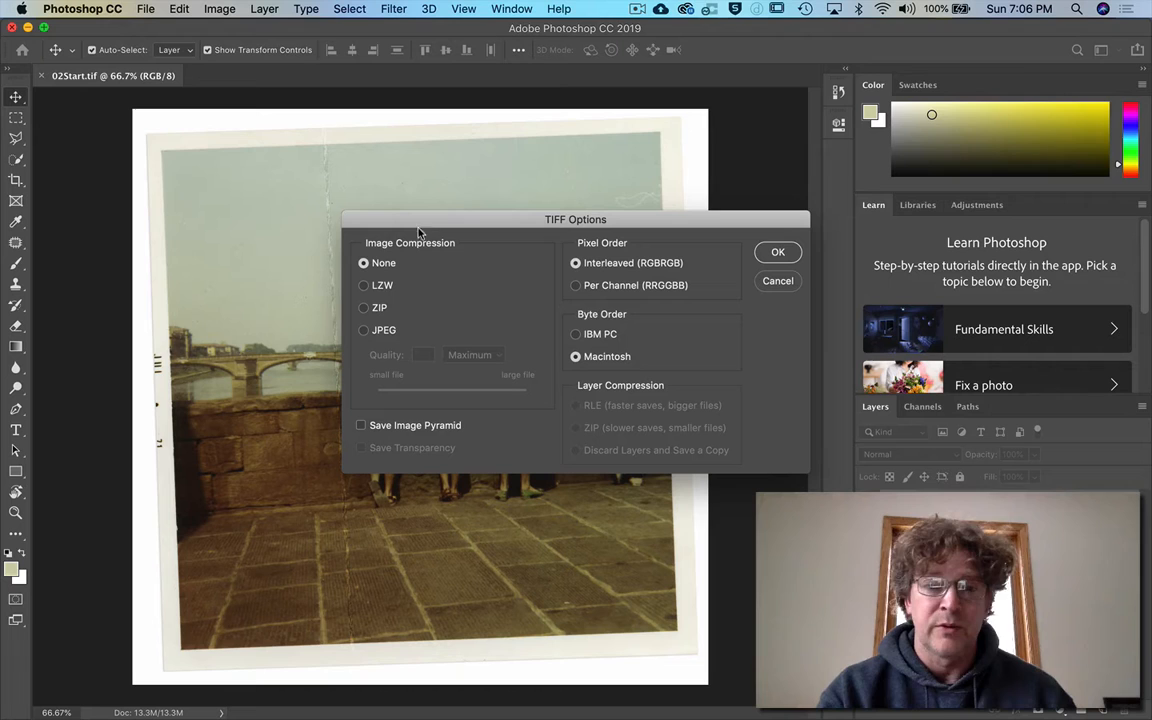
mouse_move(790, 280)
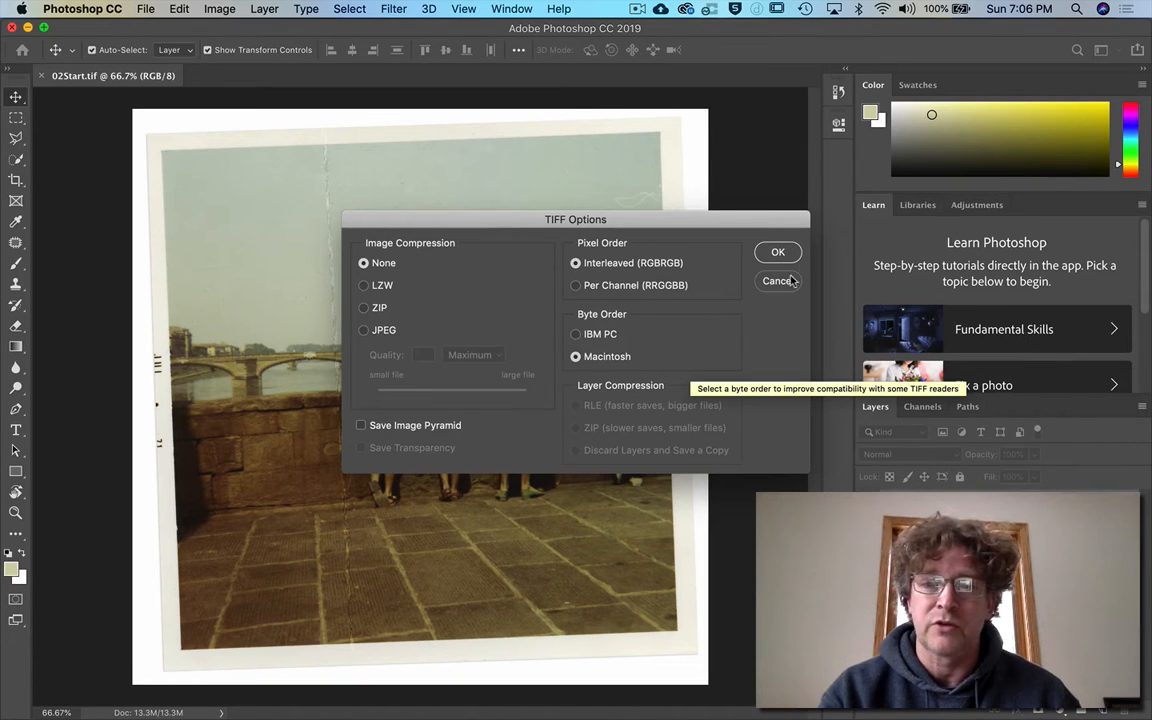
click(776, 252)
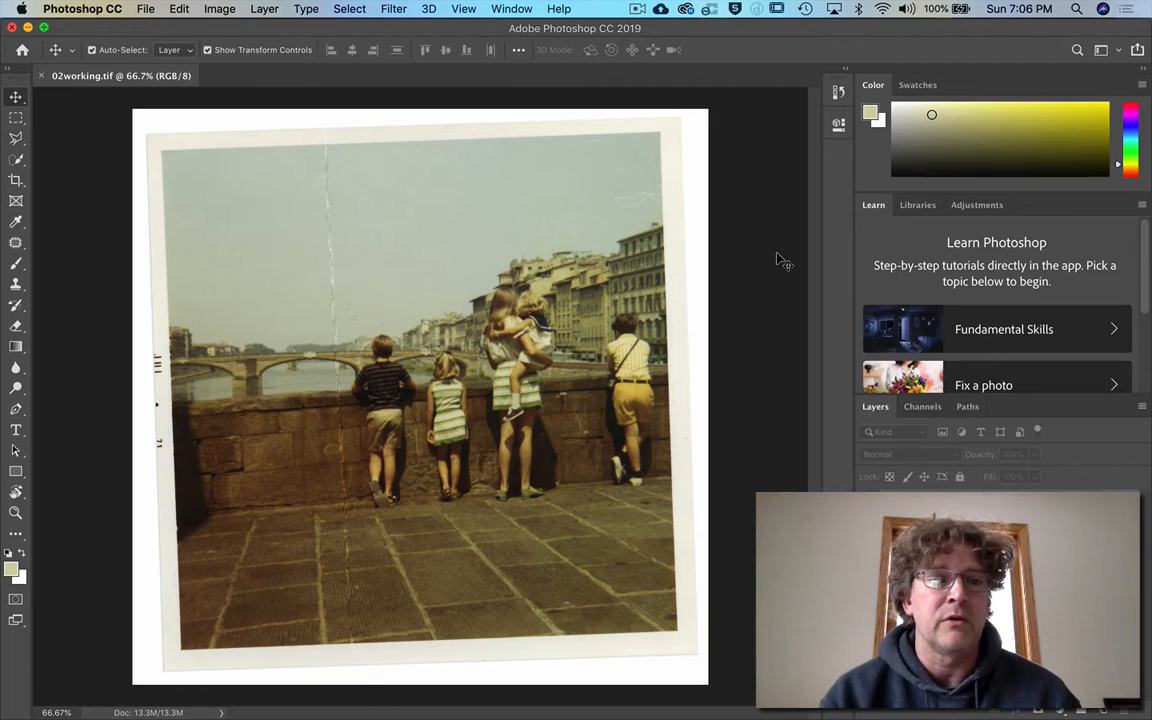
mouse_move(230, 220)
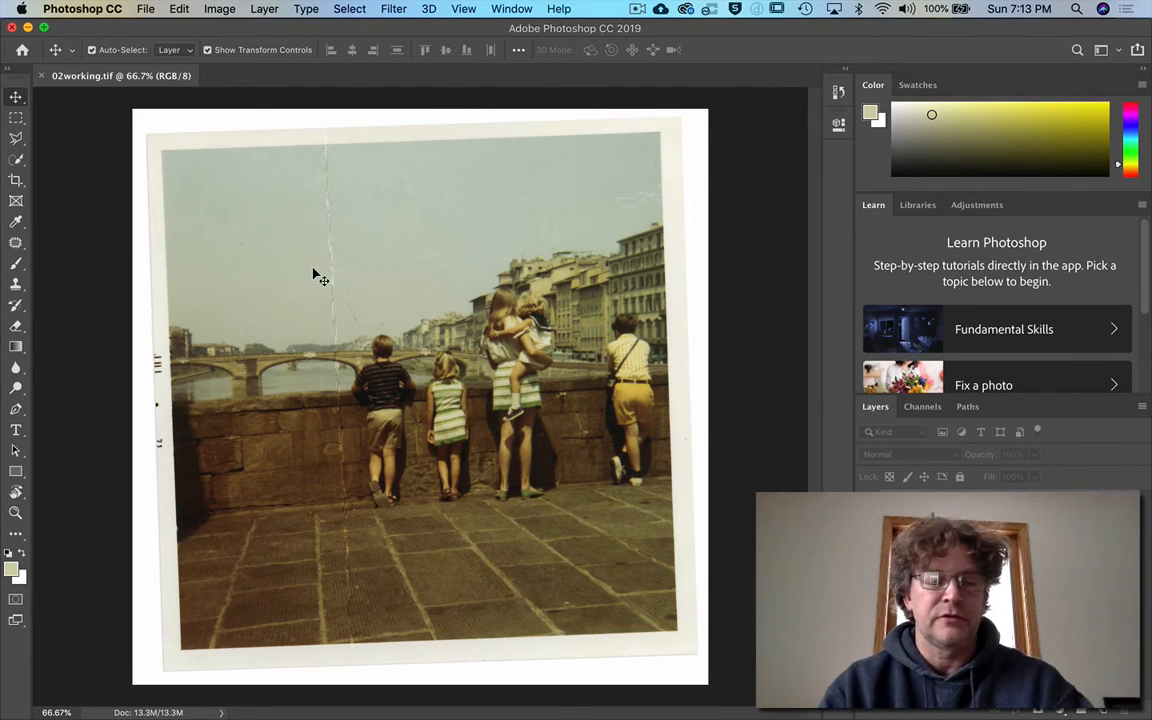
With the Crop tool, set a W x H x Resolution crop of 7 in by 7 in at 200 pixels per inch
click(16, 184)
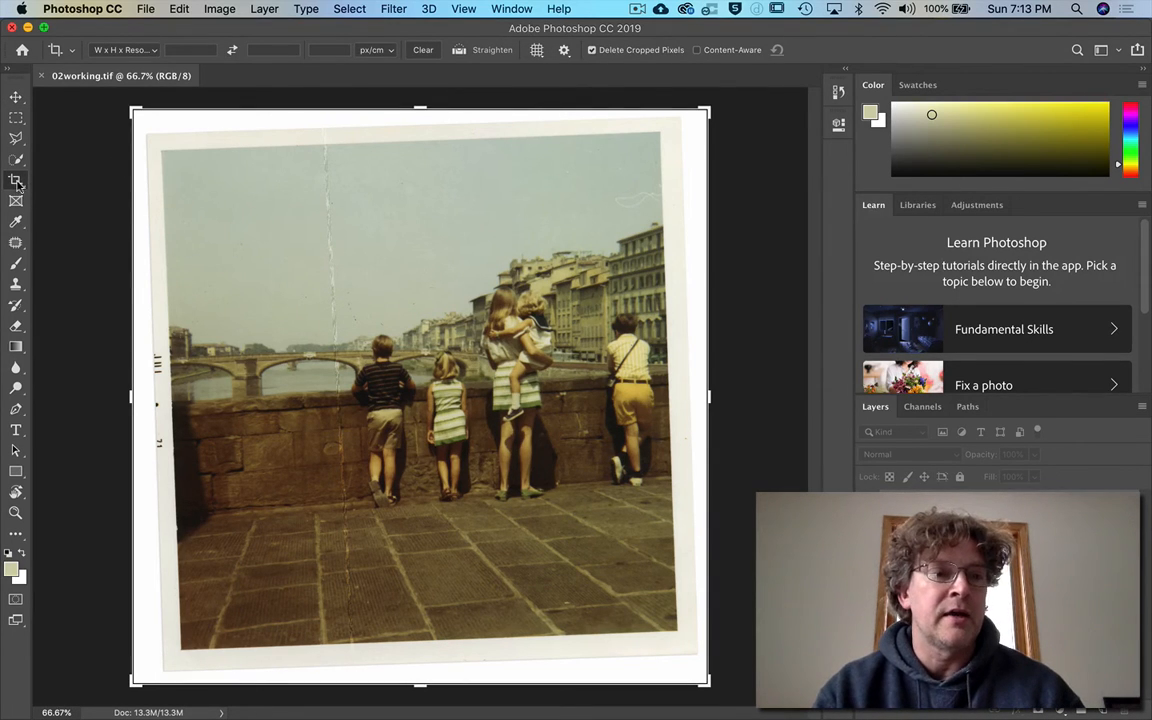
mouse_move(16, 182)
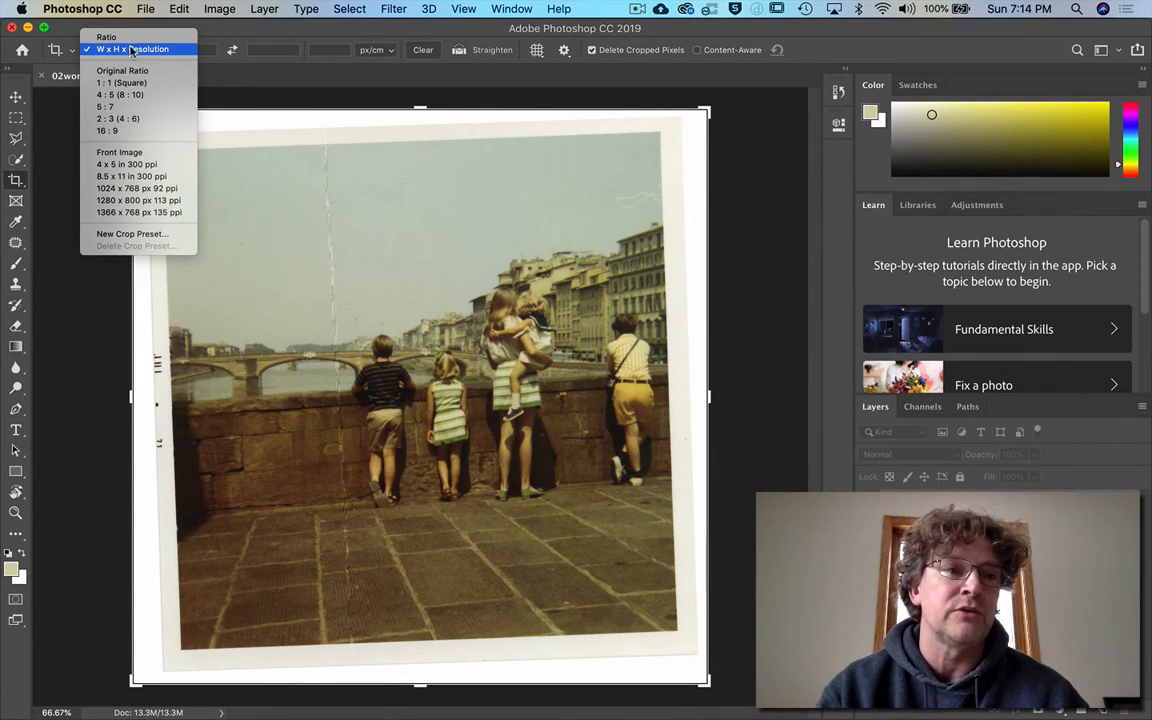
click(144, 50)
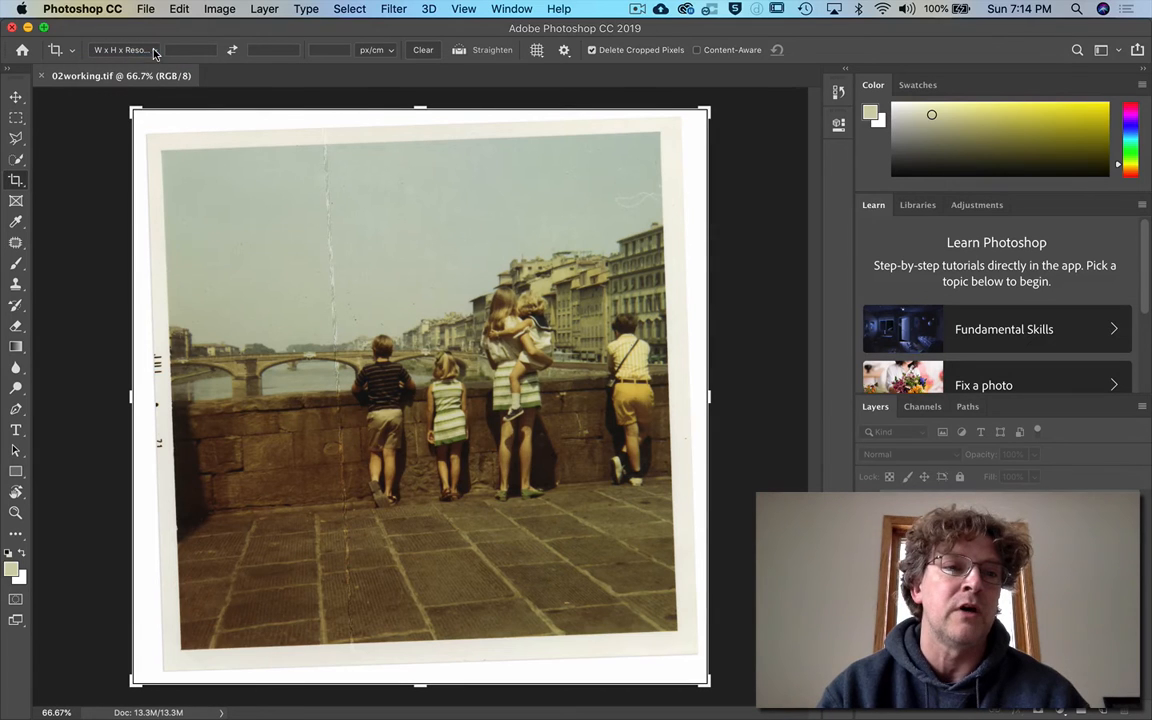
click(192, 50)
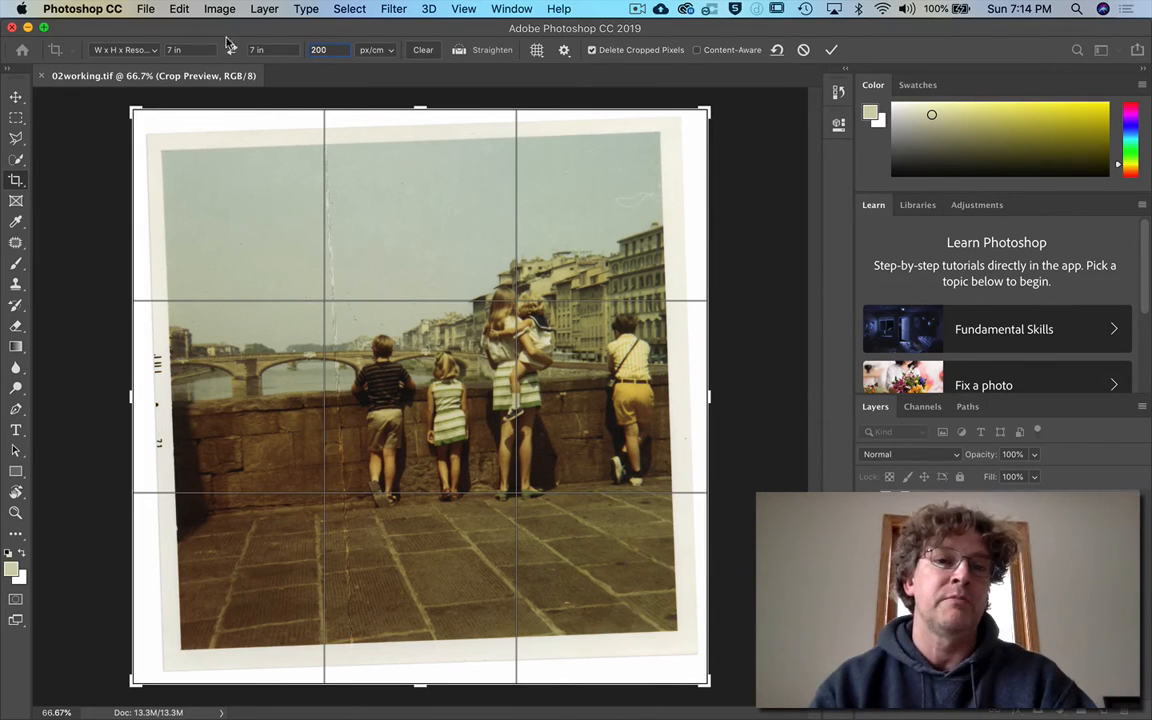
click(376, 50)
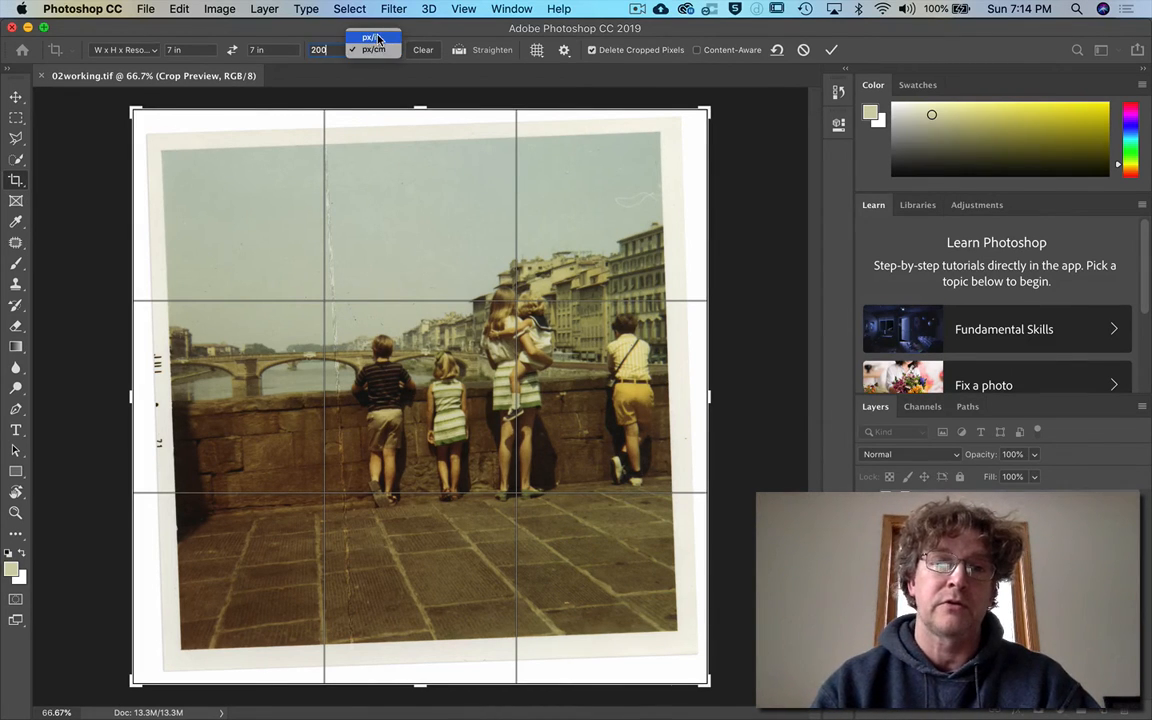
click(368, 38)
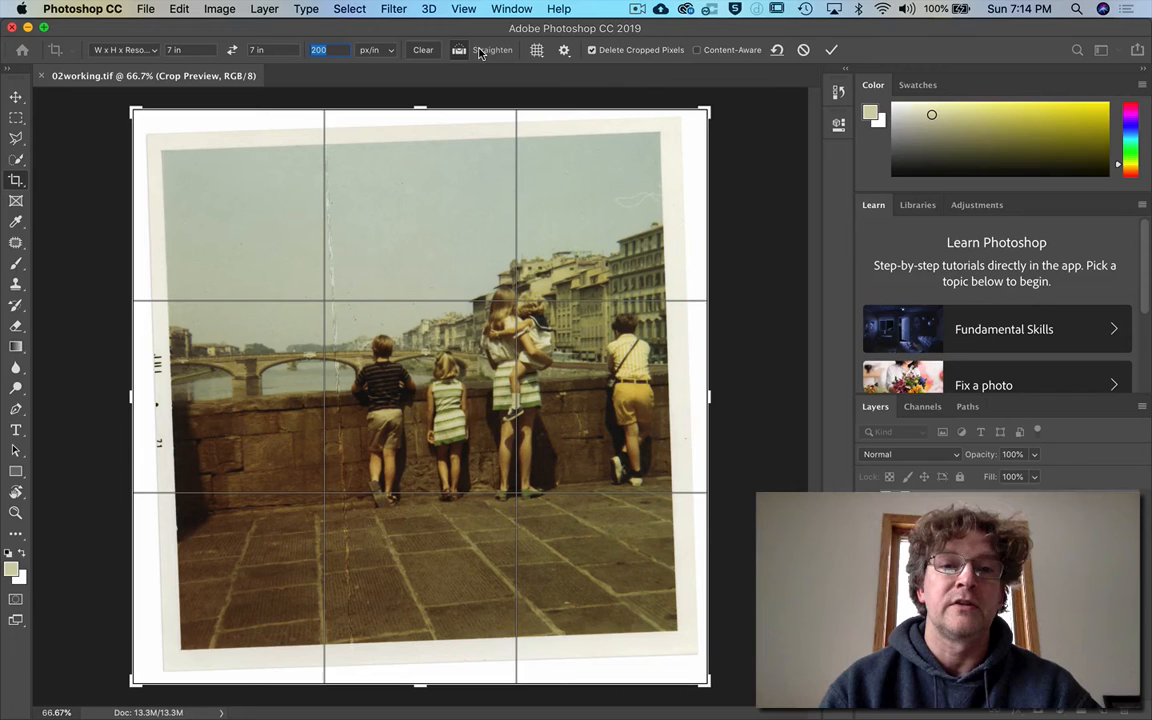
mouse_move(150, 144)
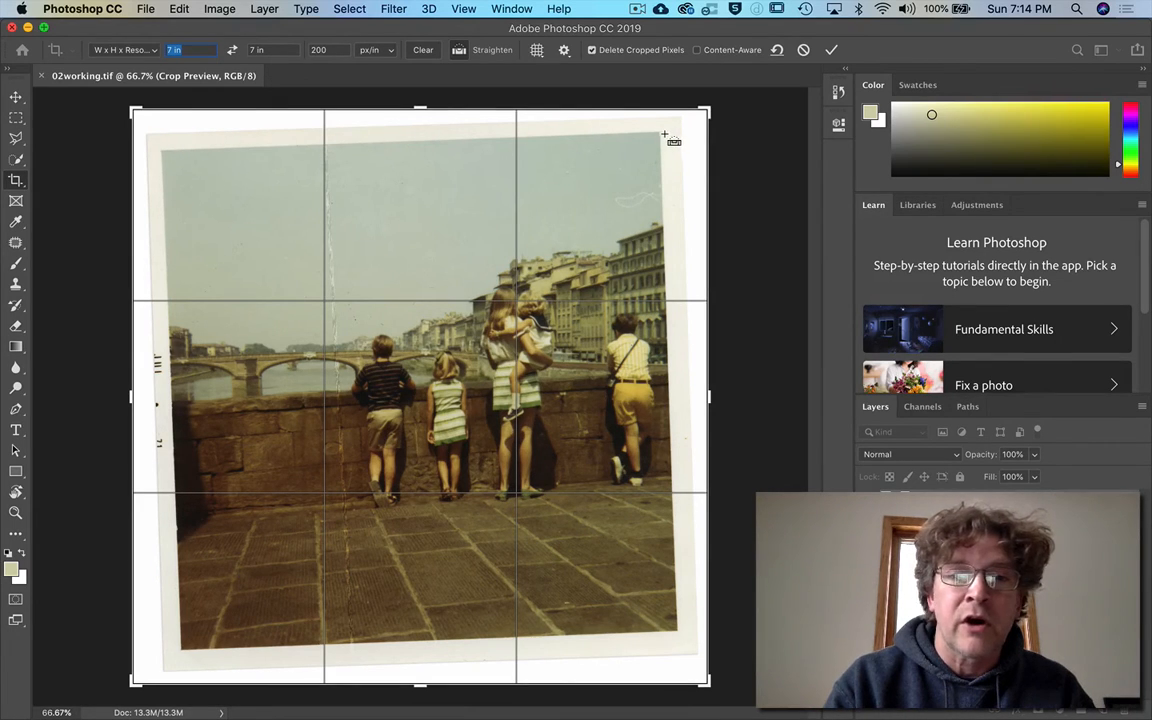
mouse_move(160, 152)
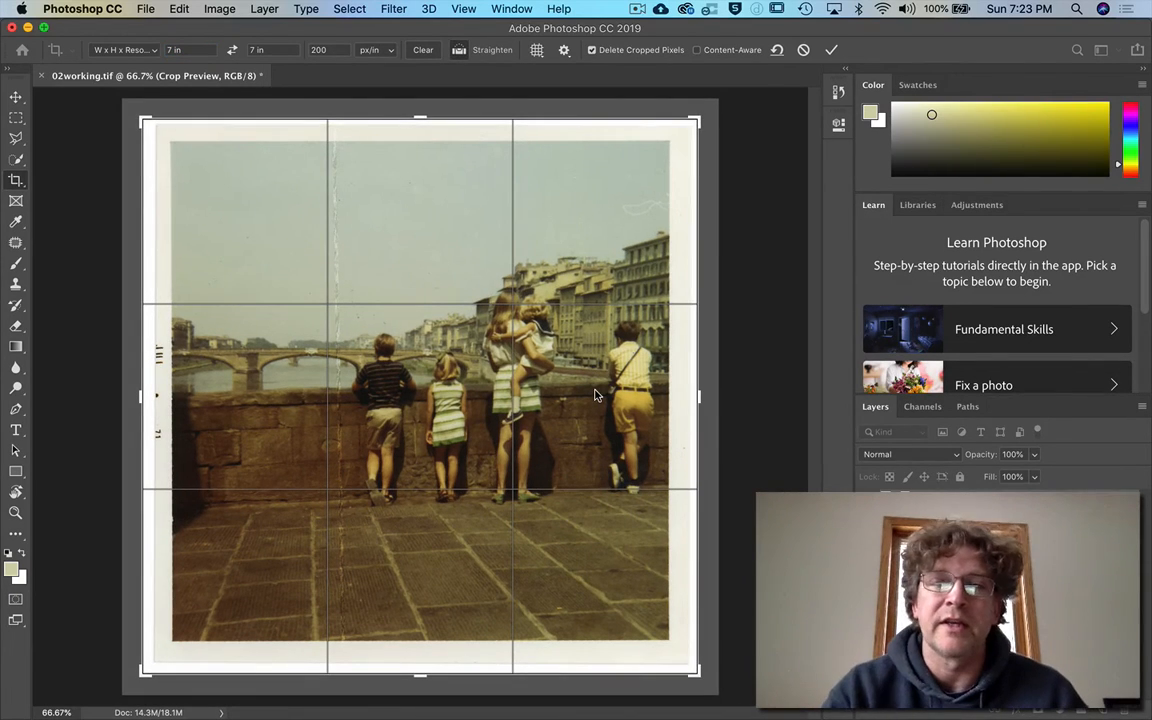
mouse_move(682, 200)
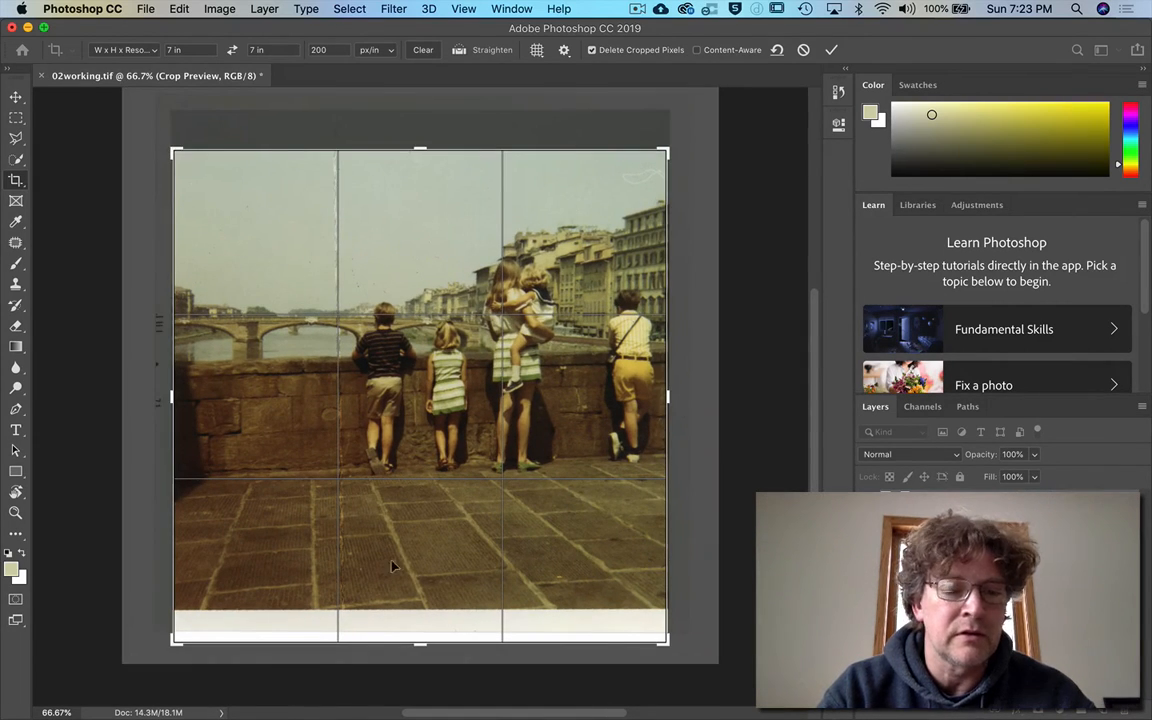
Pull the crop's bottom and top edges inside the white border around the picture
drag(420, 644, 420, 636)
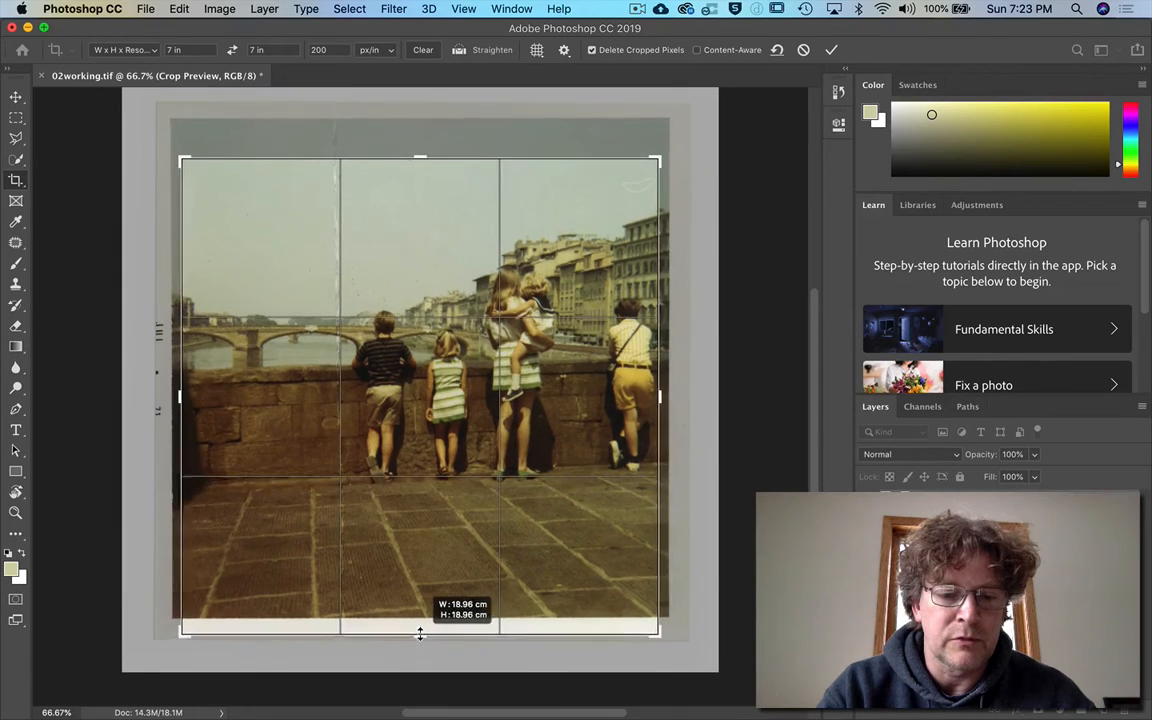
drag(420, 636, 420, 624)
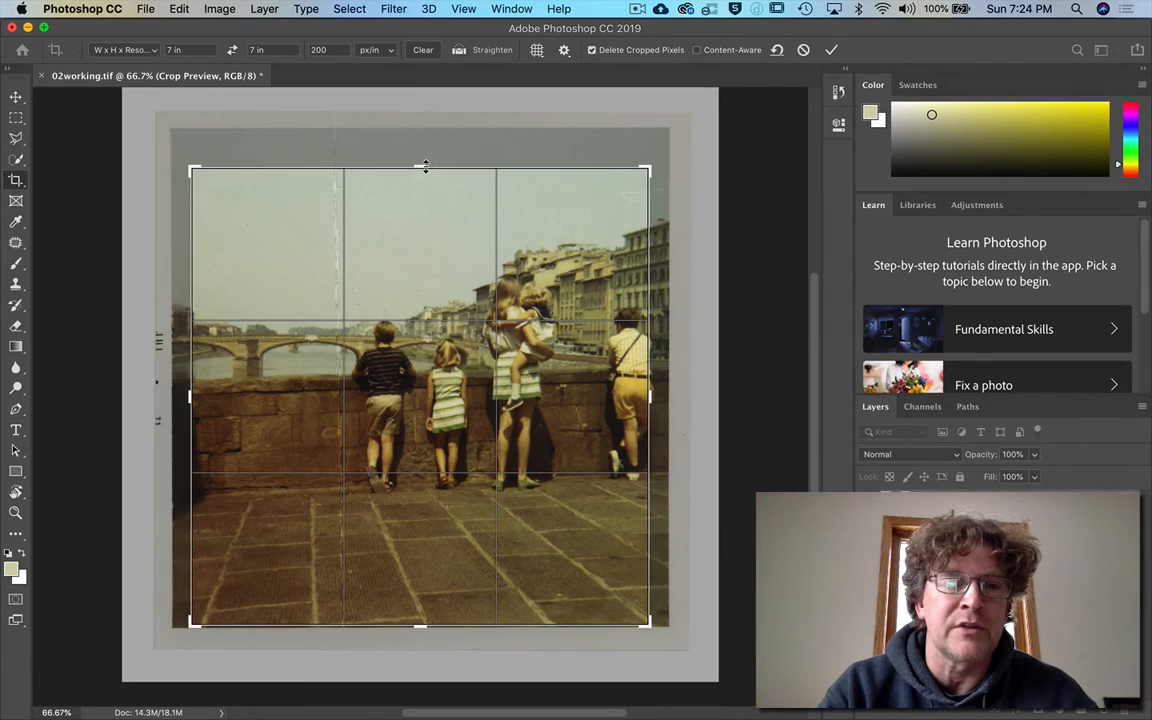
drag(424, 166, 424, 150)
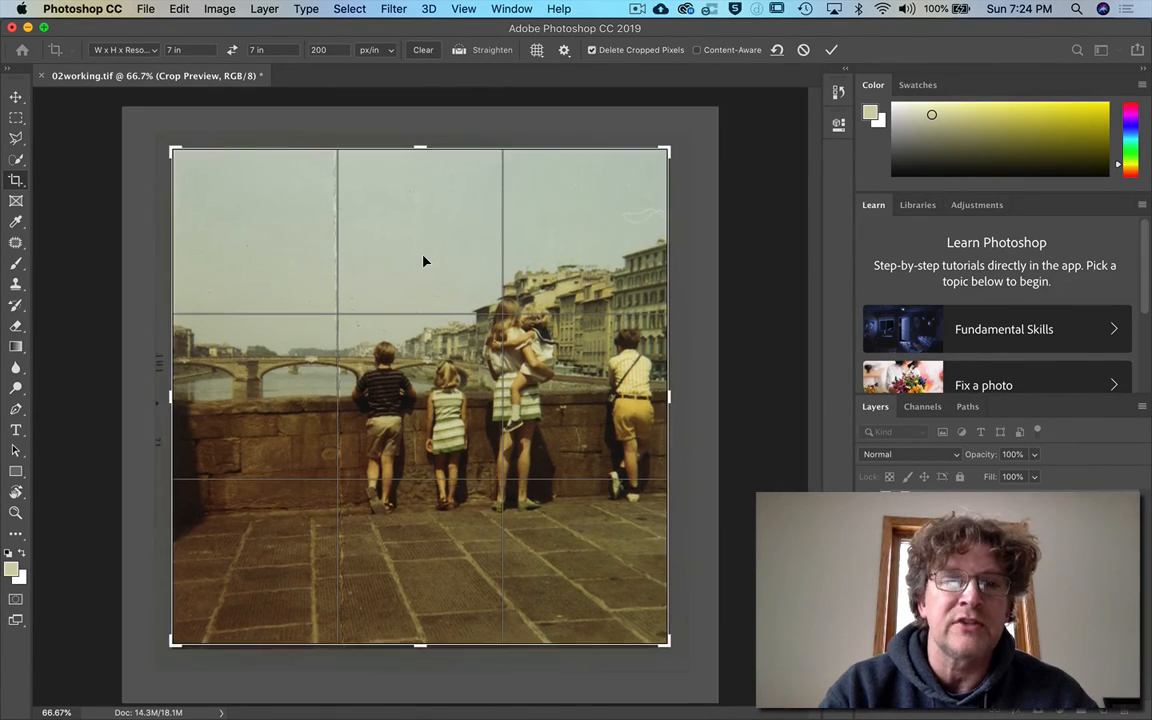
Check snapping in the View menu, then commit the 7x7 crop to the photo
click(484, 8)
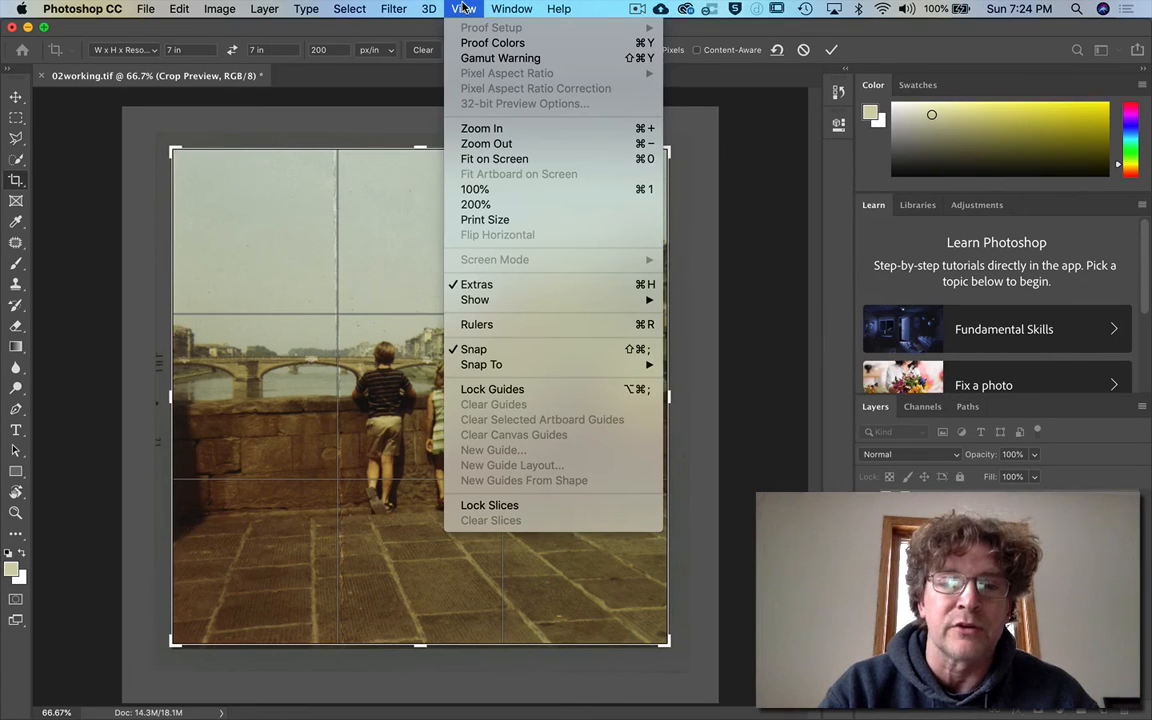
mouse_move(480, 348)
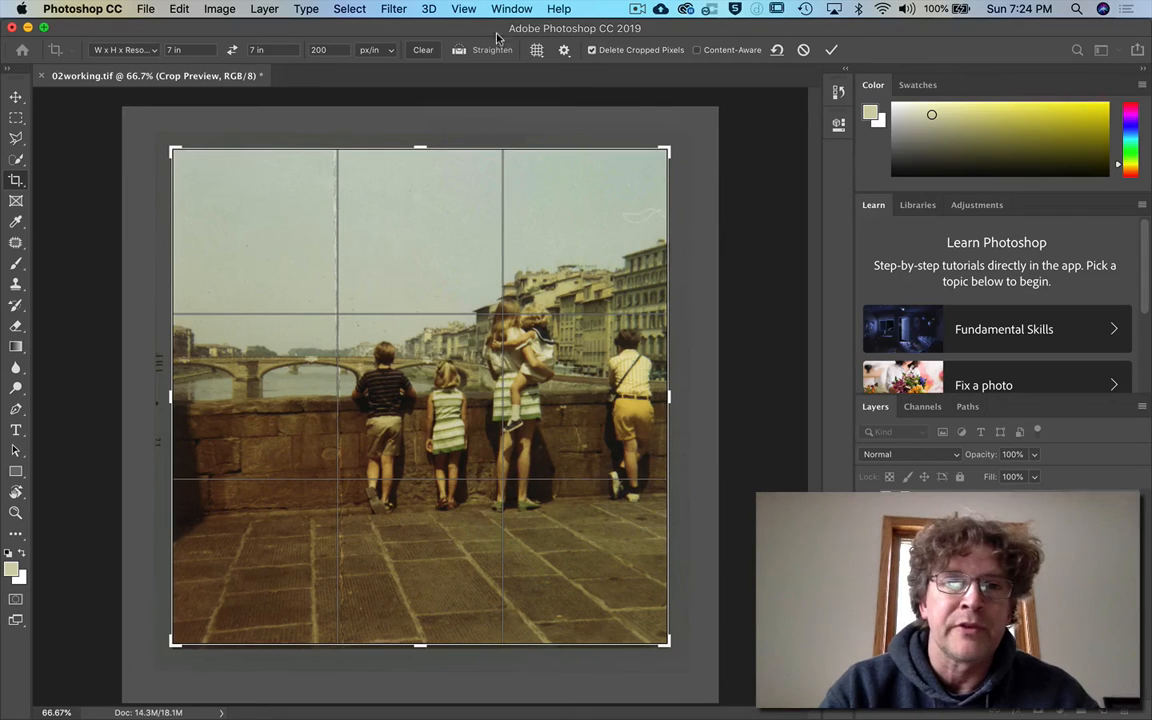
click(458, 8)
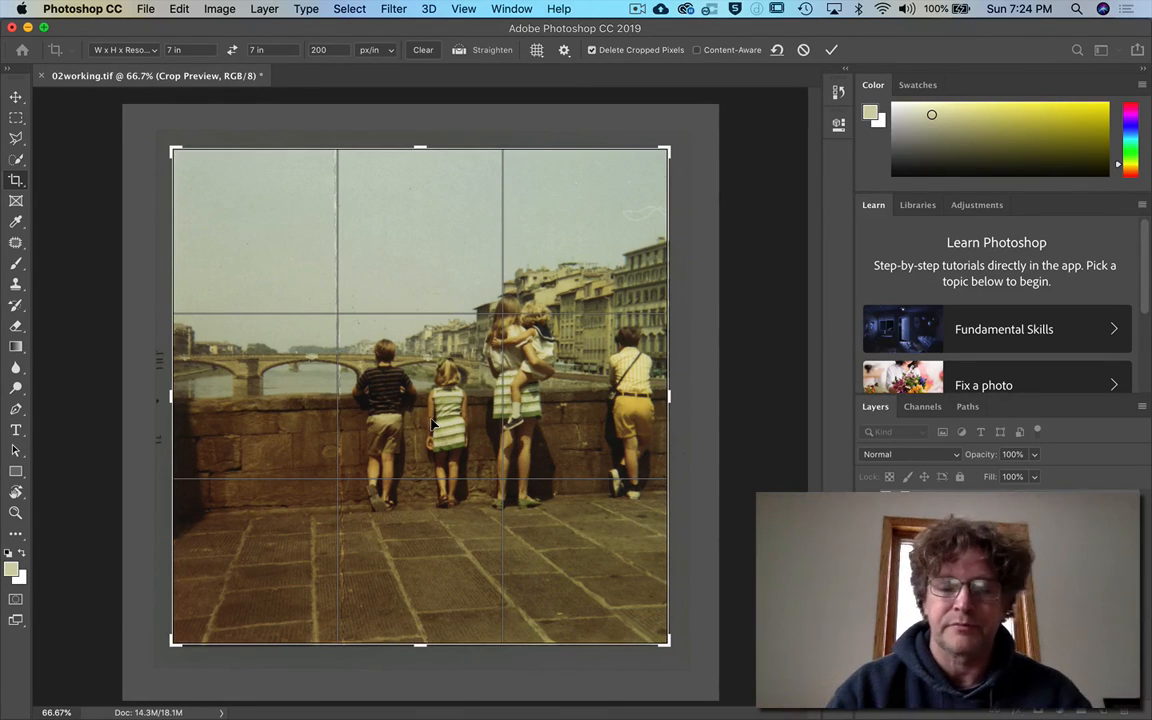
key(Return)
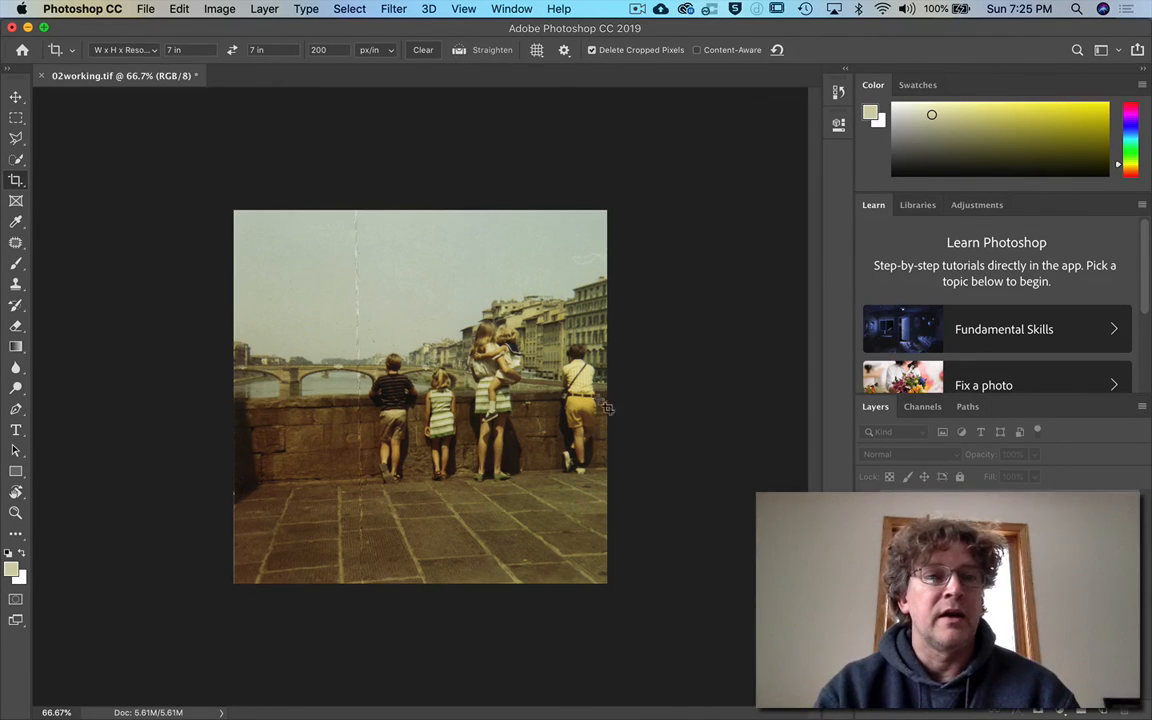
Bring up the File menu to save the cropped 02working.tif
click(148, 8)
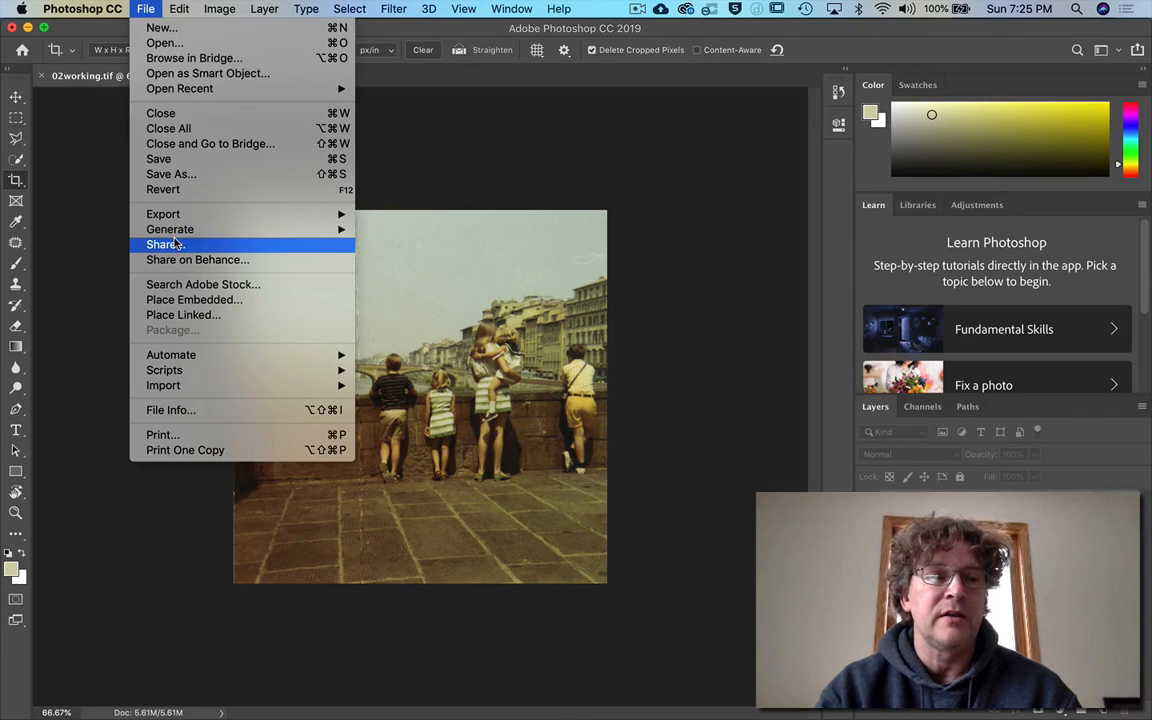
mouse_move(158, 160)
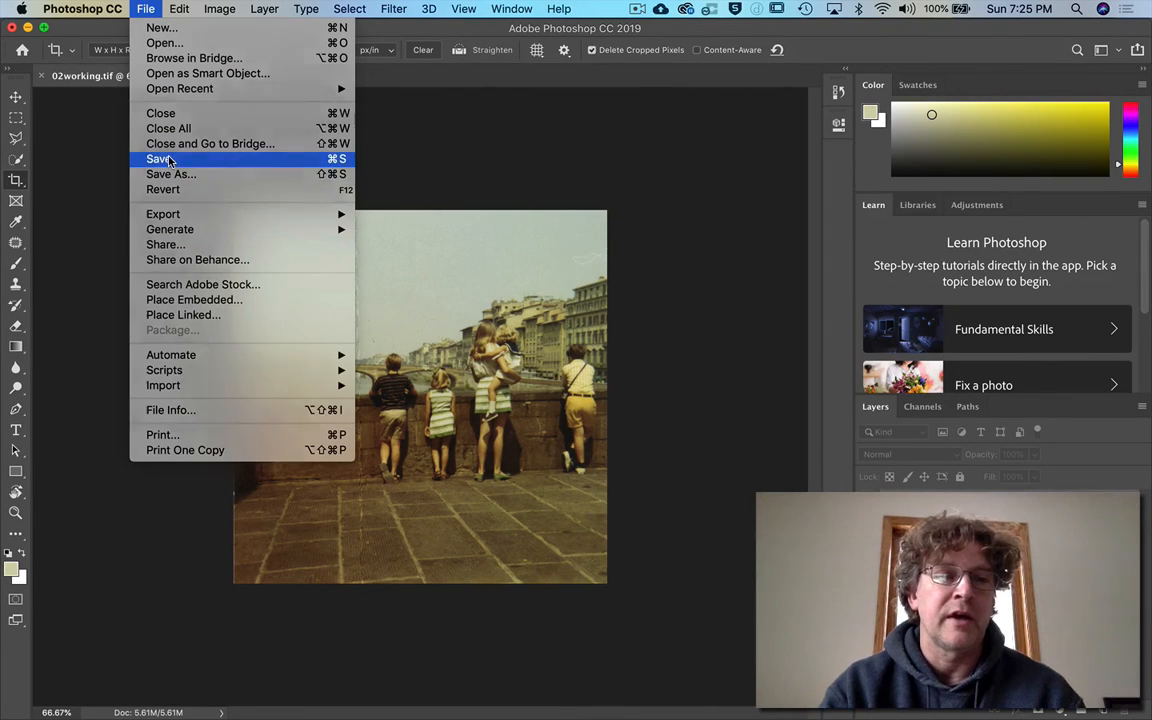